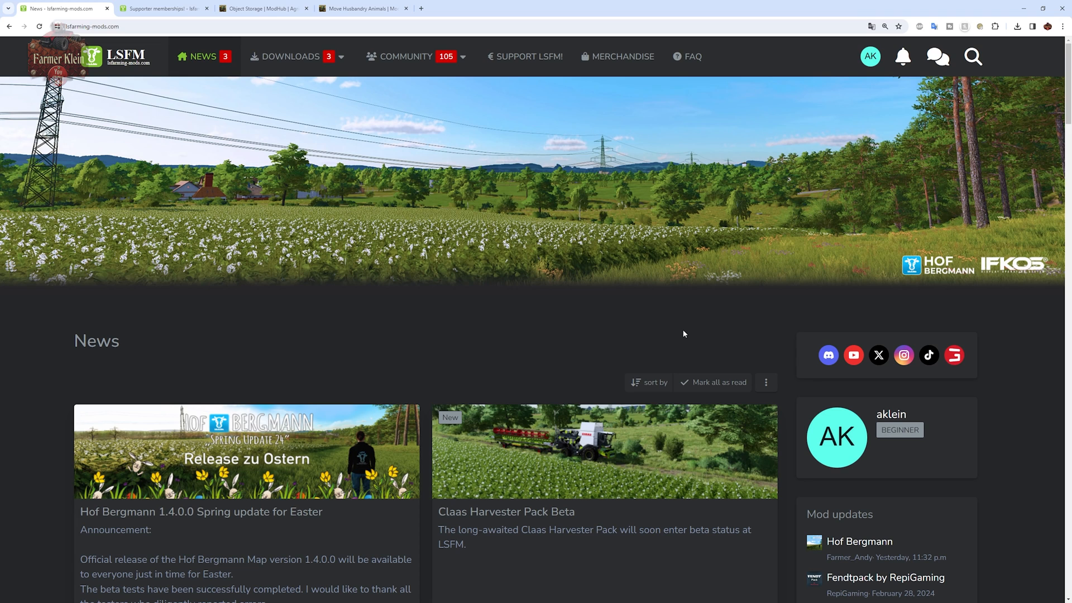
- Go to the filebase Mods download listing via the Downloads navigation menu
left_click(288, 56)
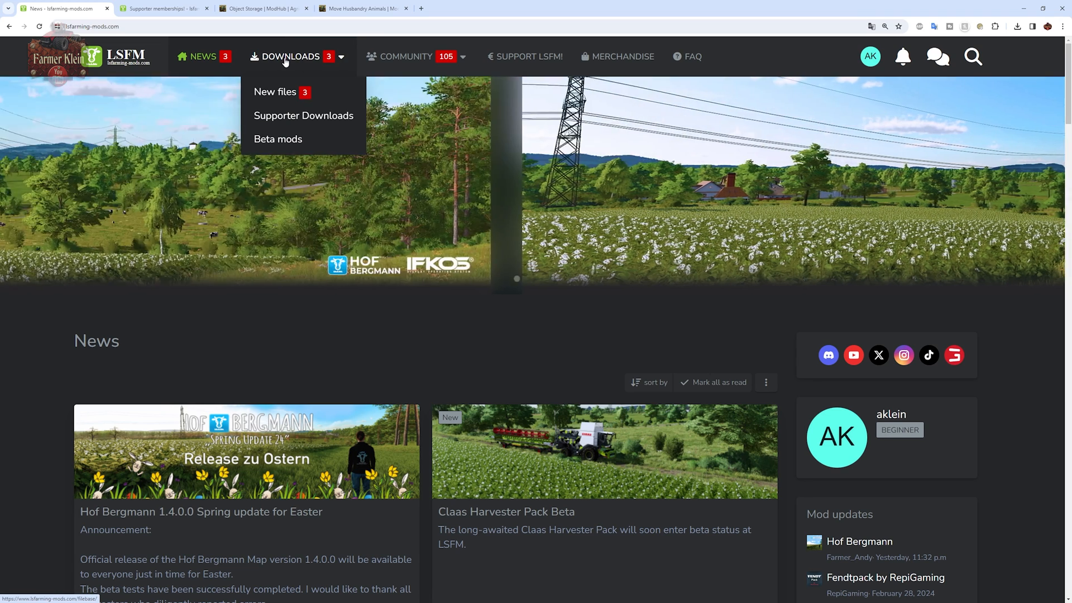
left_click(274, 91)
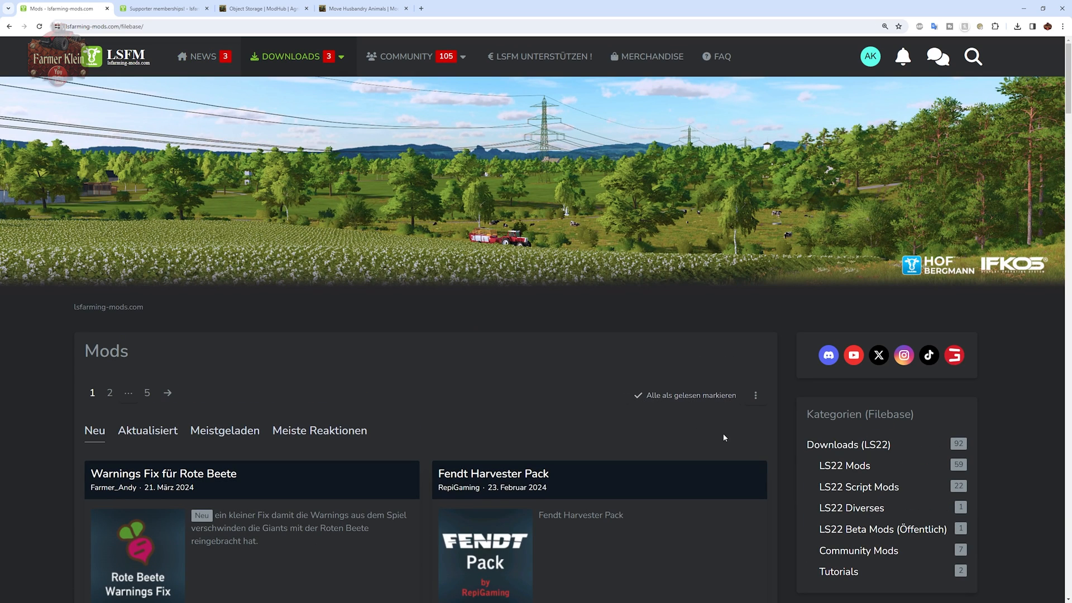
scroll("down", 3)
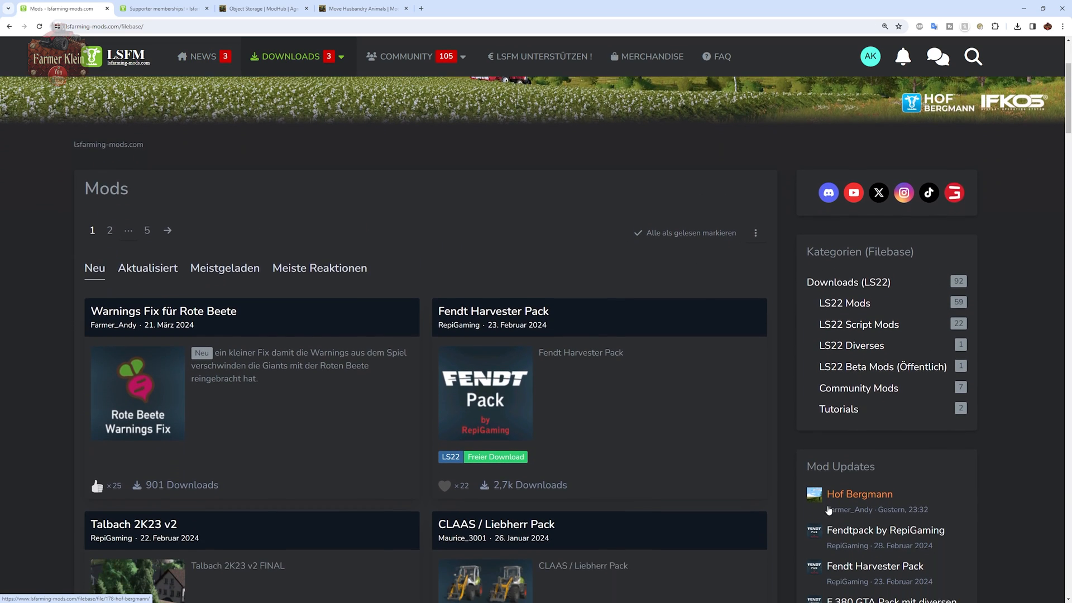
mouse_move(835, 509)
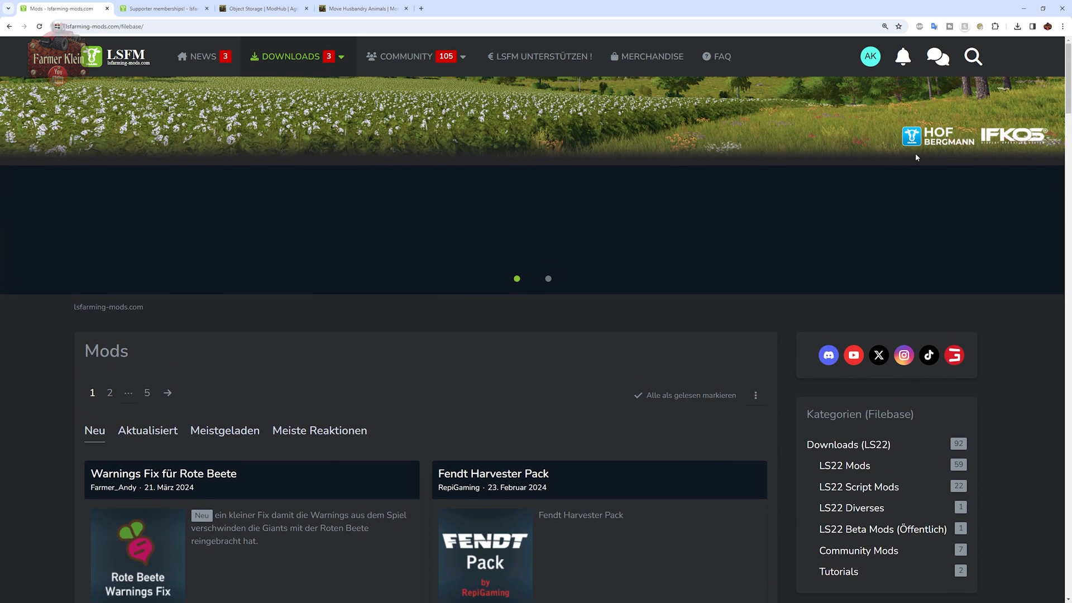
mouse_move(974, 55)
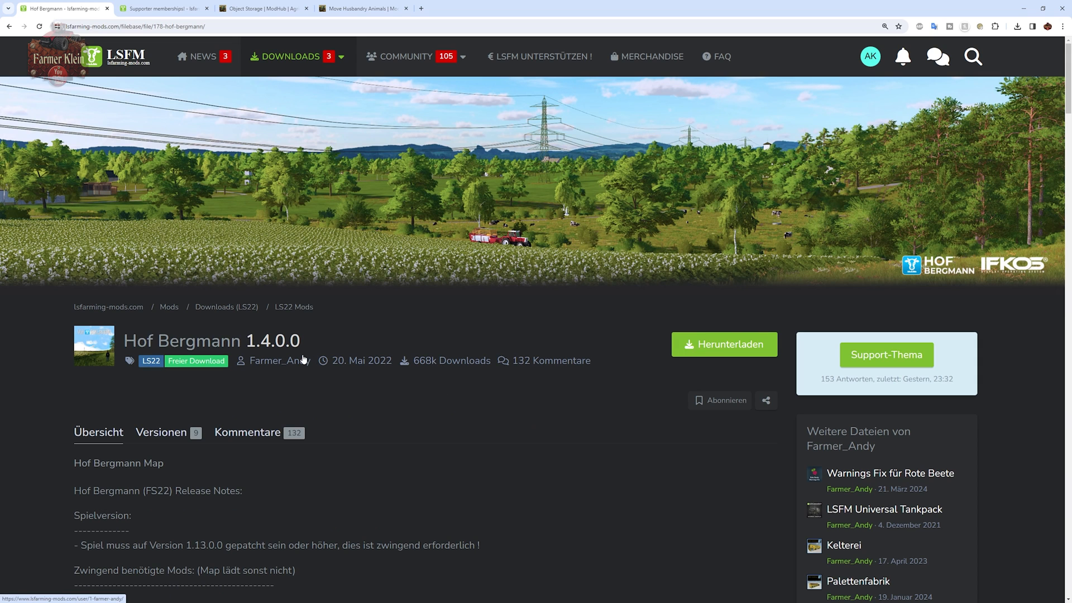
mouse_move(166, 431)
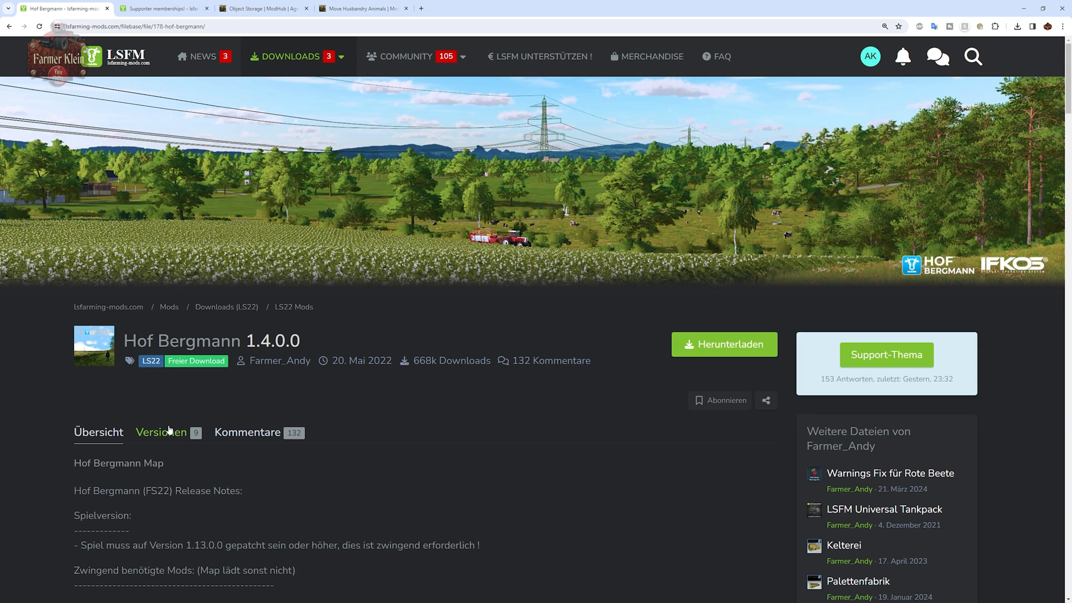
- Show the Hof Bergmann Versionen history and translate the page into English
left_click(161, 432)
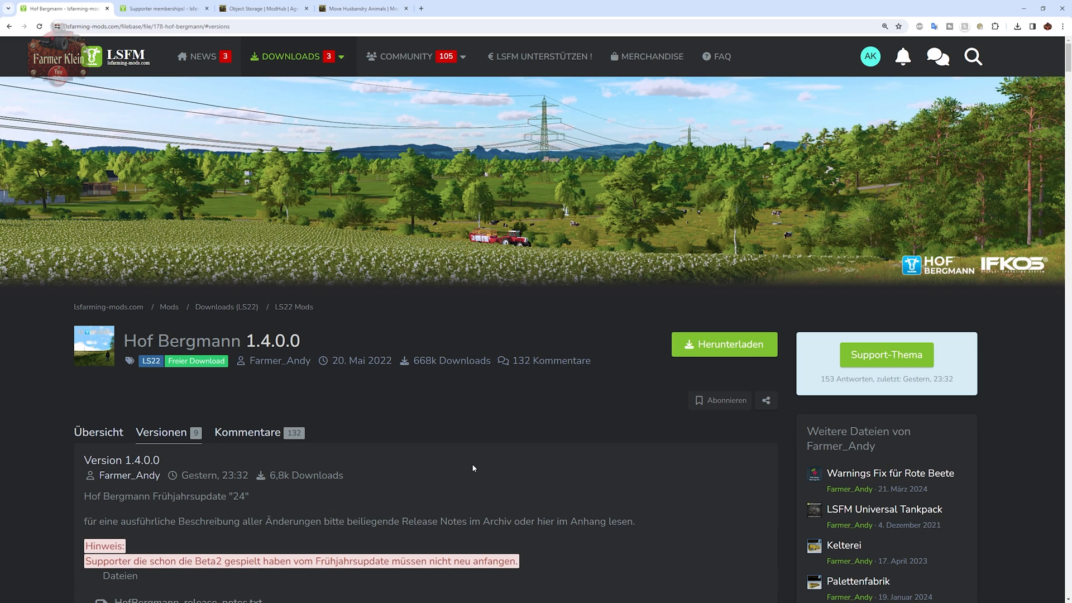
scroll("down", 3)
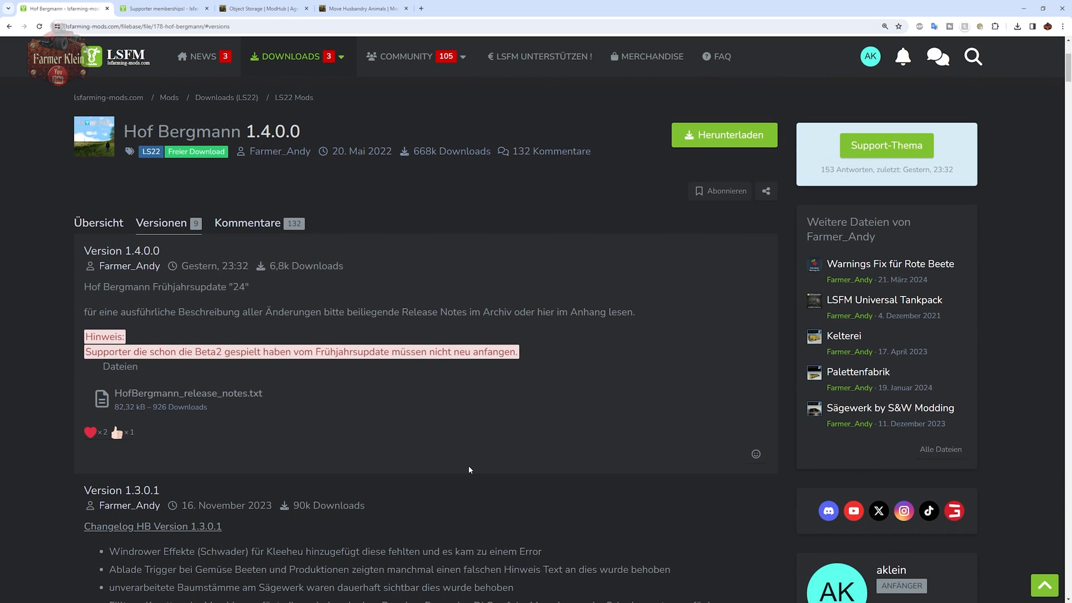
mouse_move(547, 342)
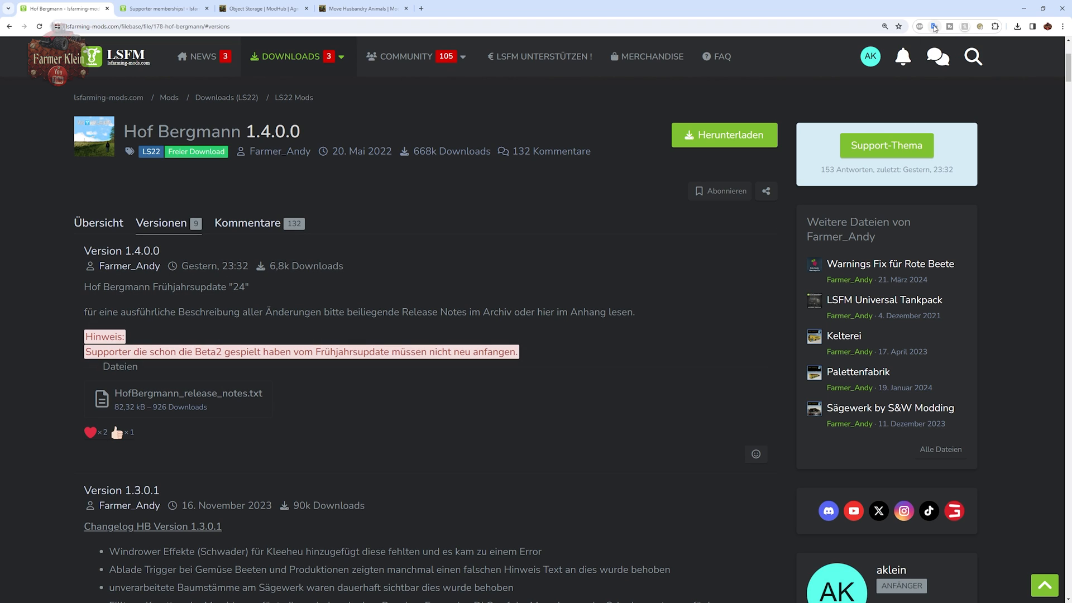
left_click(932, 27)
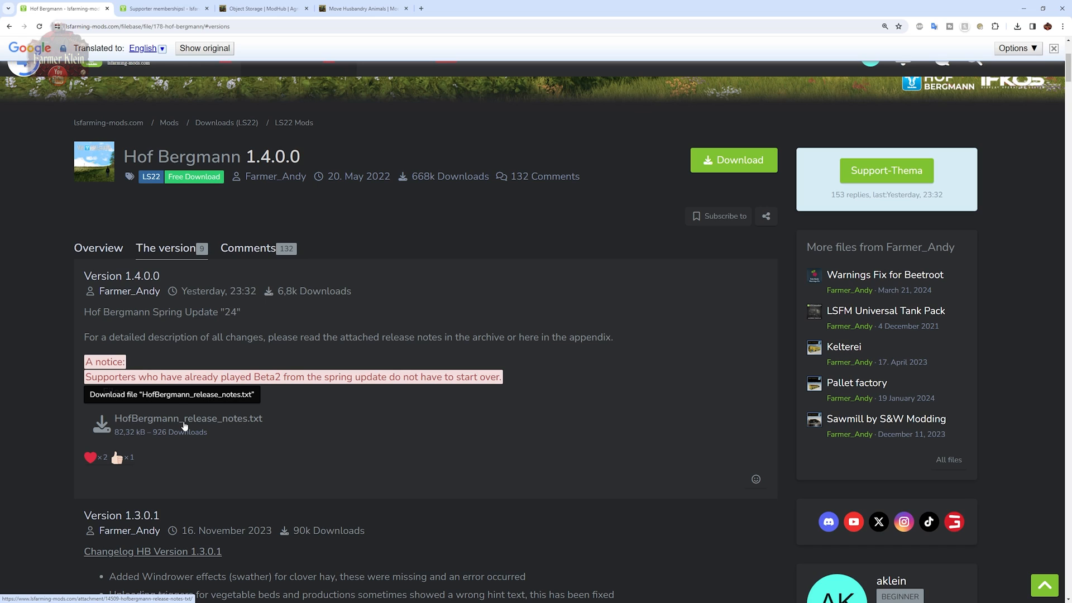
mouse_move(297, 426)
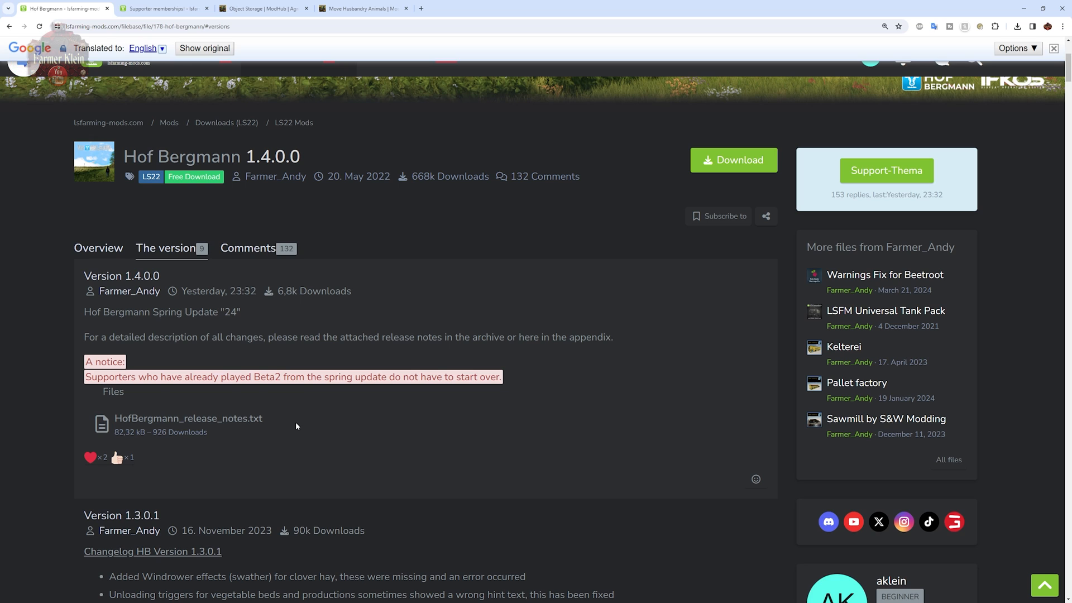
mouse_move(318, 424)
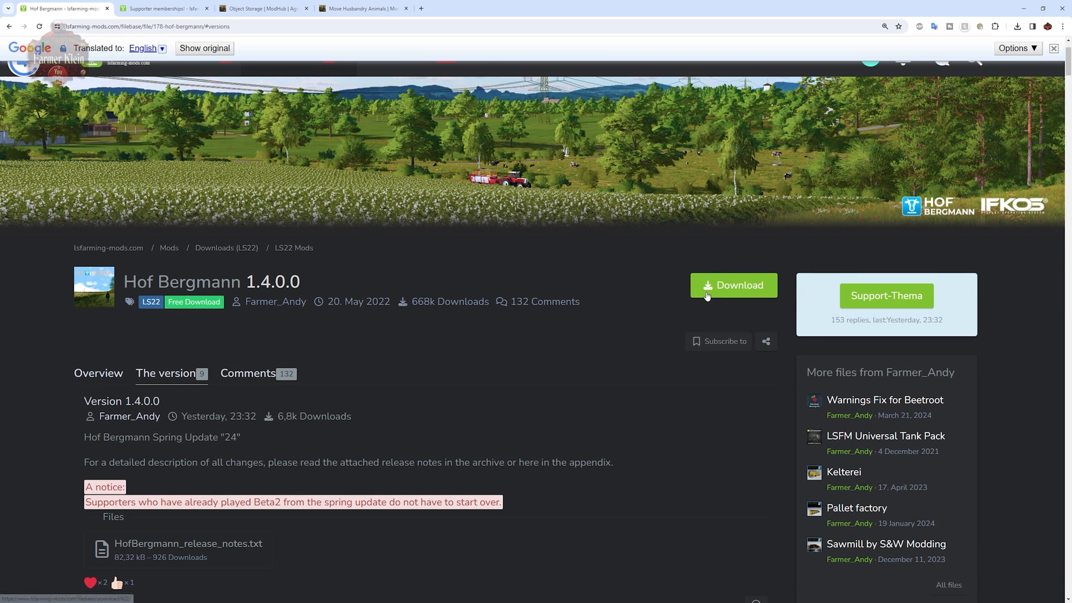
- Follow the map's download link past the leaving-site notice to the RapidGator folder
left_click(733, 286)
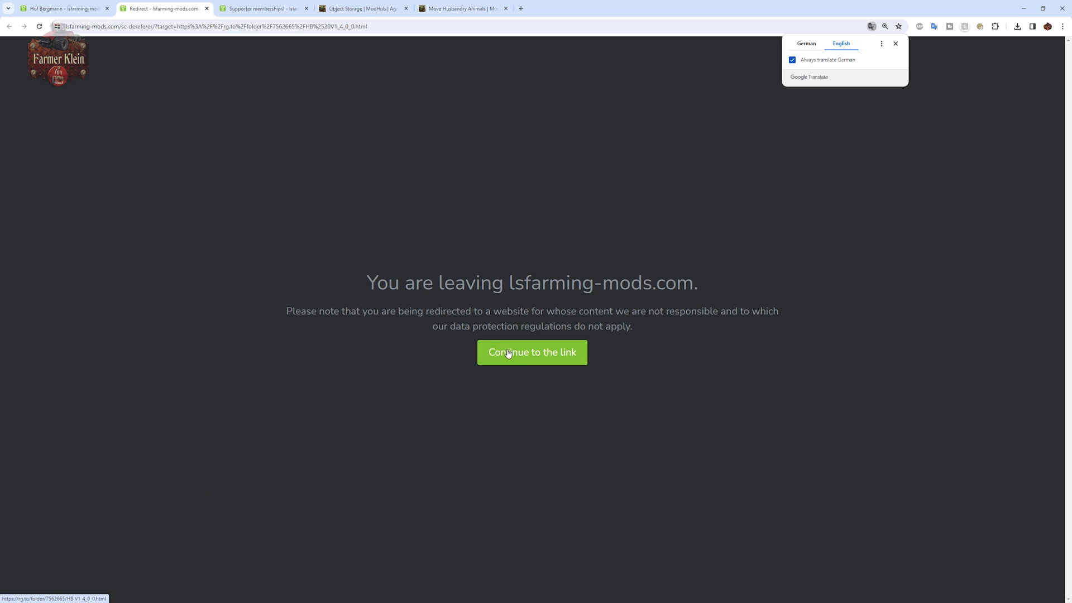
left_click(532, 352)
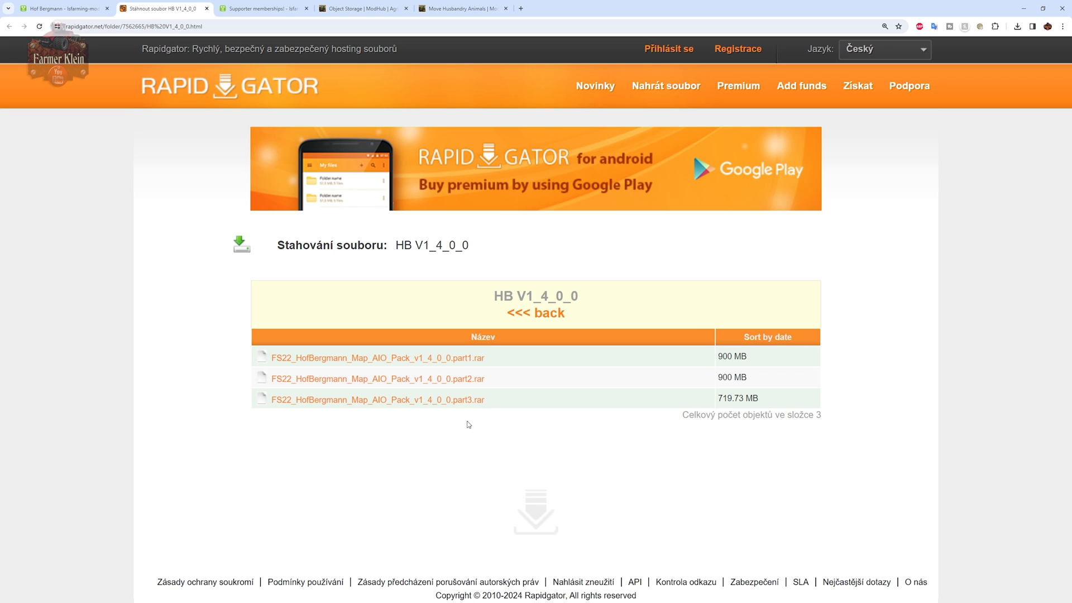
mouse_move(463, 427)
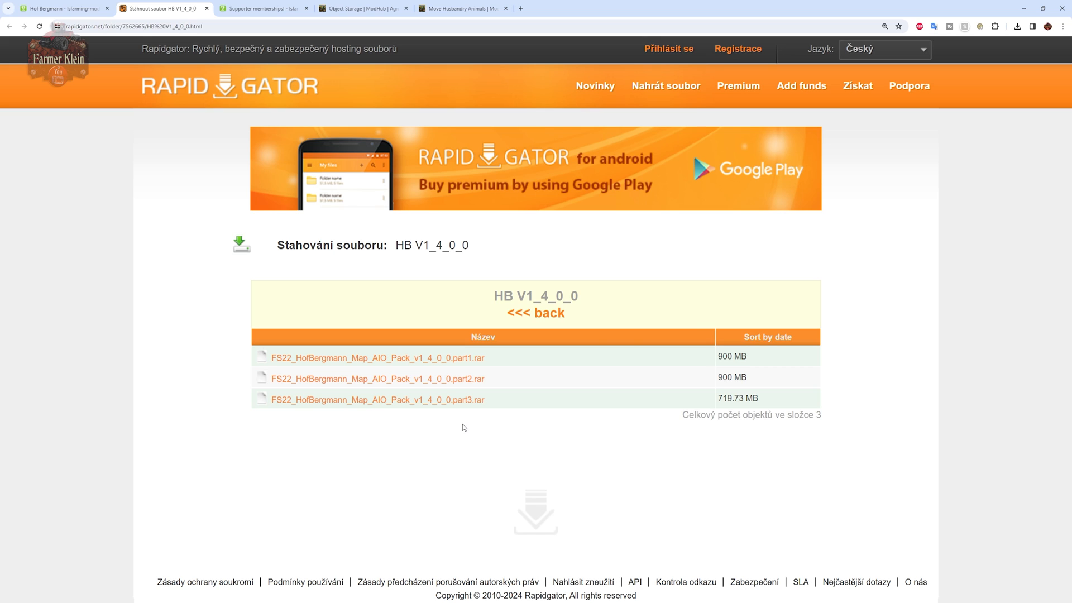
mouse_move(460, 429)
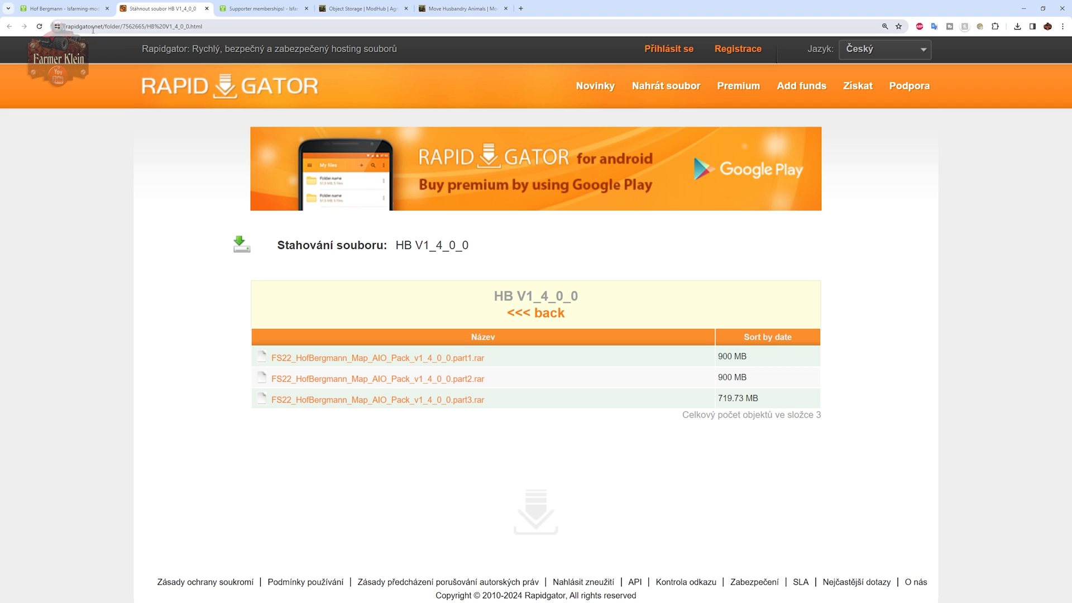
- Switch to the Support LSFM page and read through the membership tiers
left_click(264, 9)
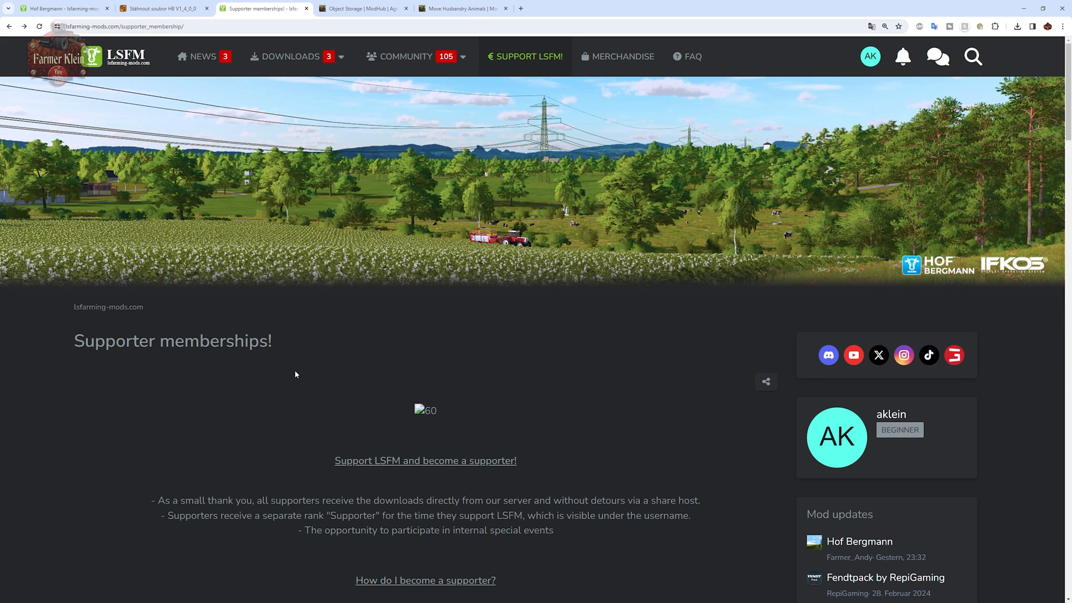
mouse_move(191, 392)
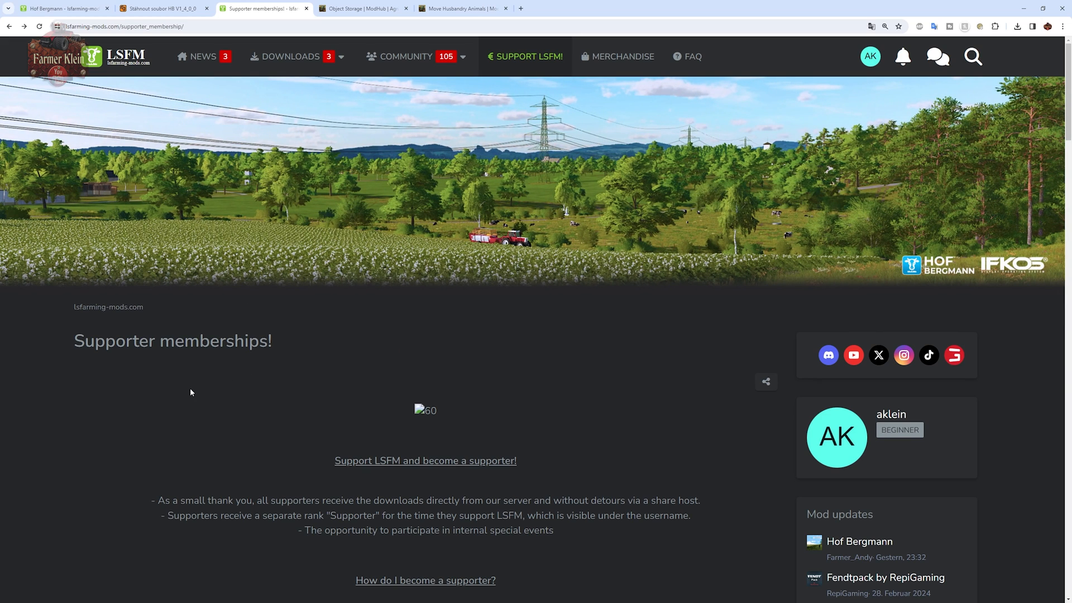
mouse_move(96, 428)
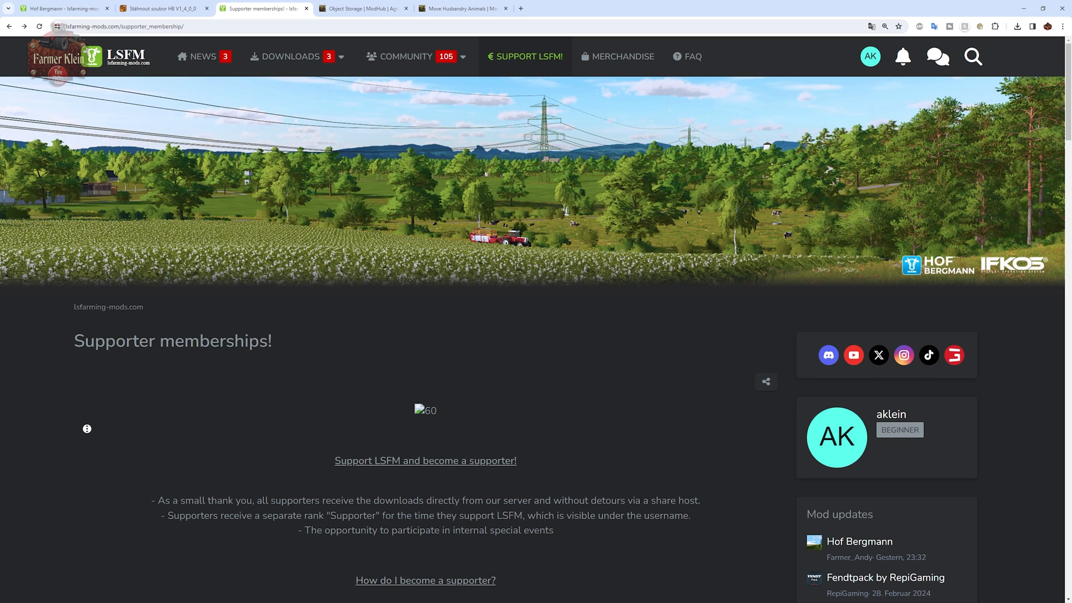
scroll("down", 3)
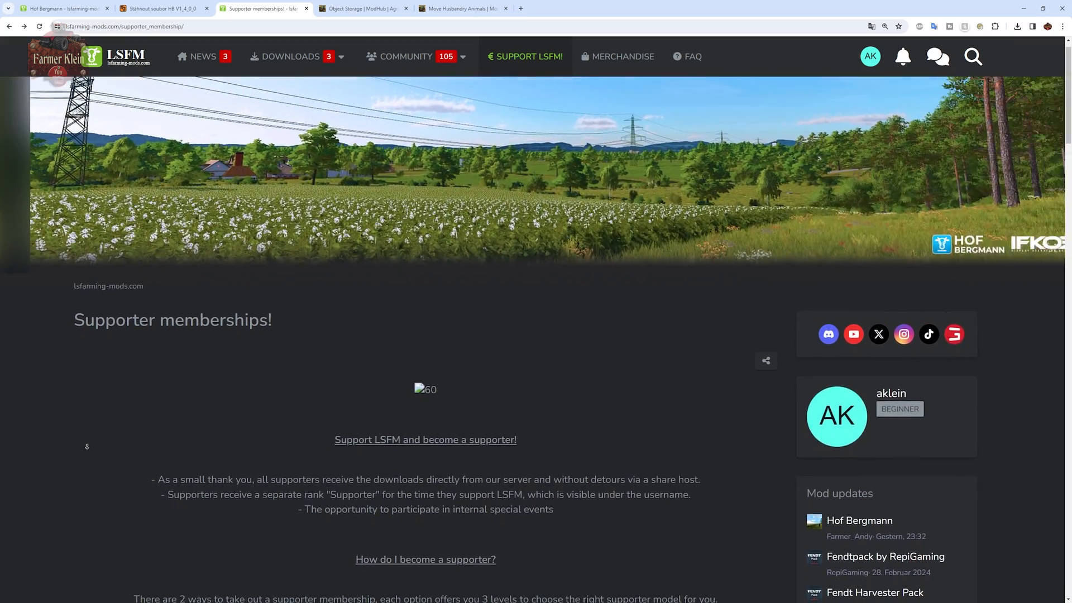
scroll("down", 3)
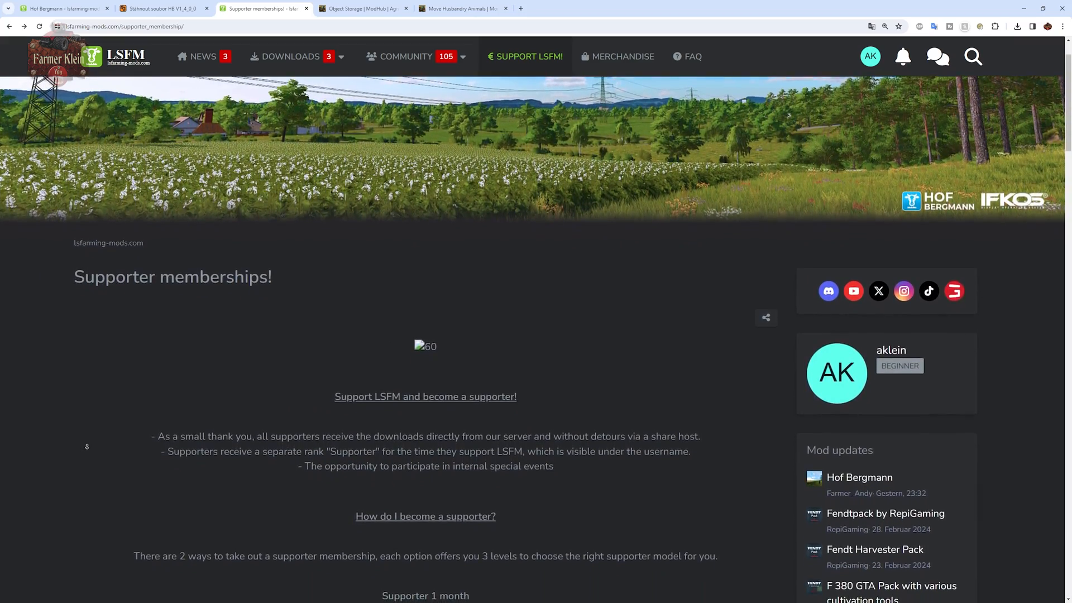
scroll("down", 3)
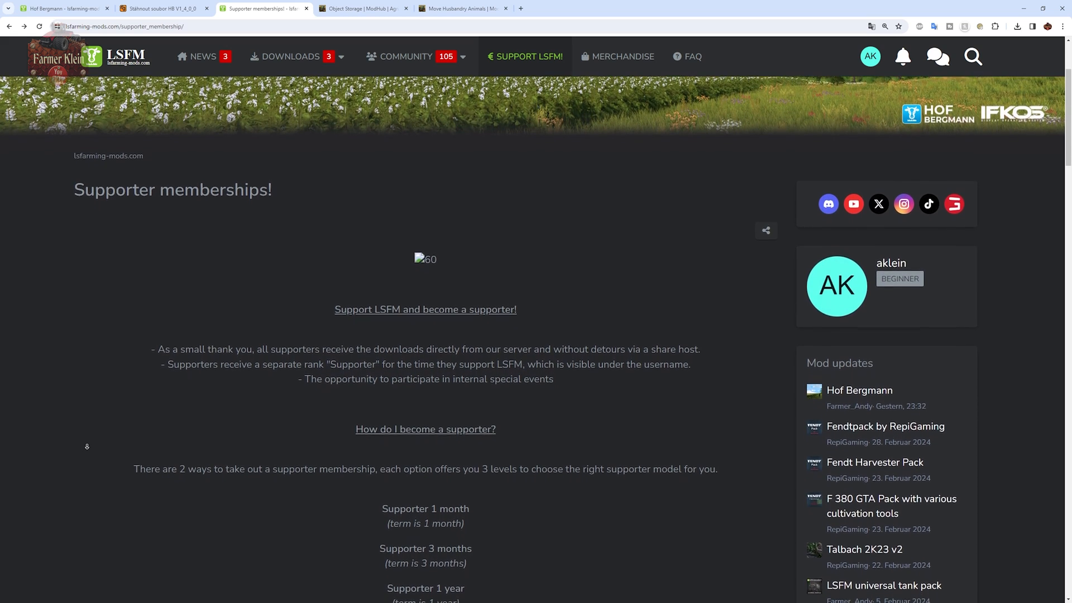
scroll("down", 3)
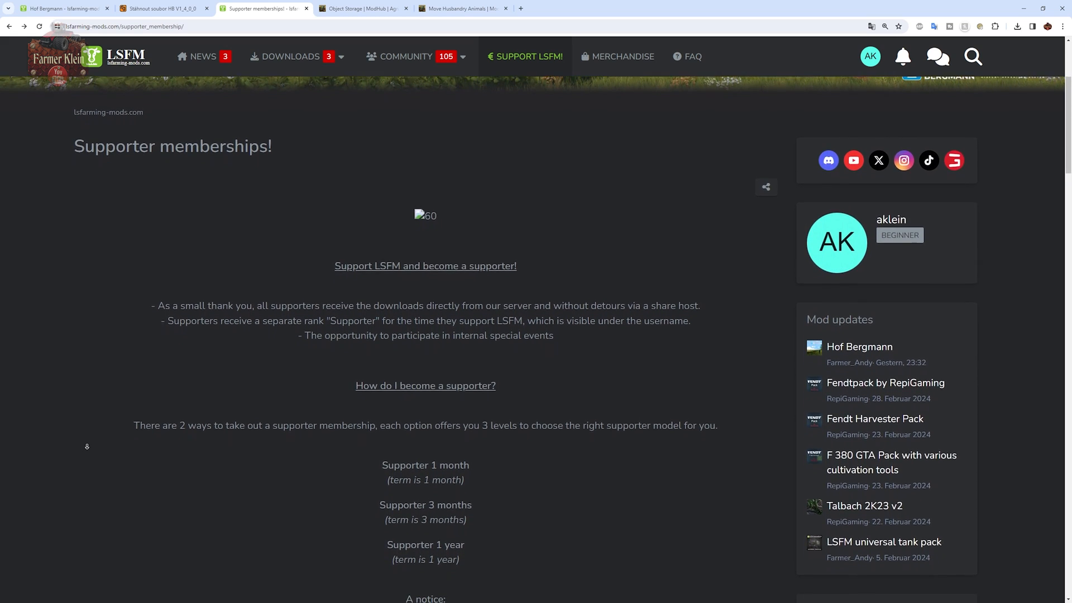
scroll("down", 3)
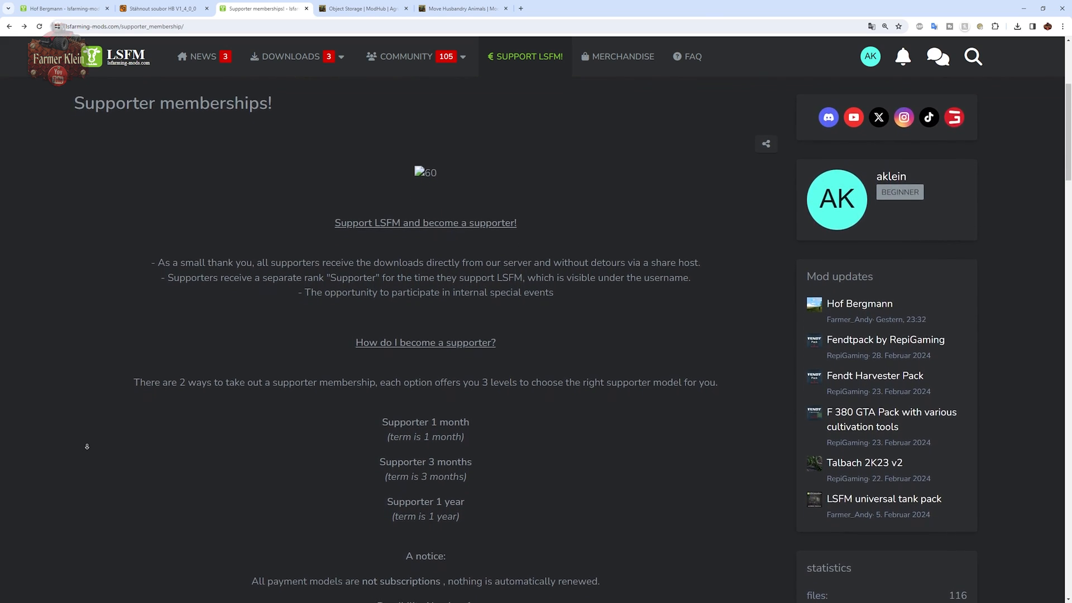
scroll("down", 3)
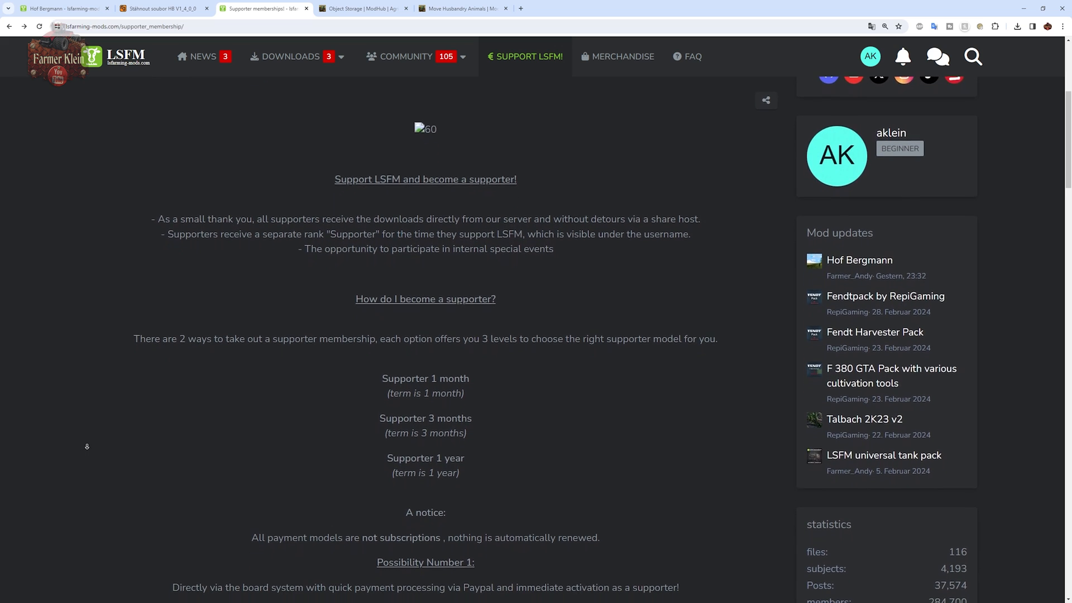
scroll("down", 3)
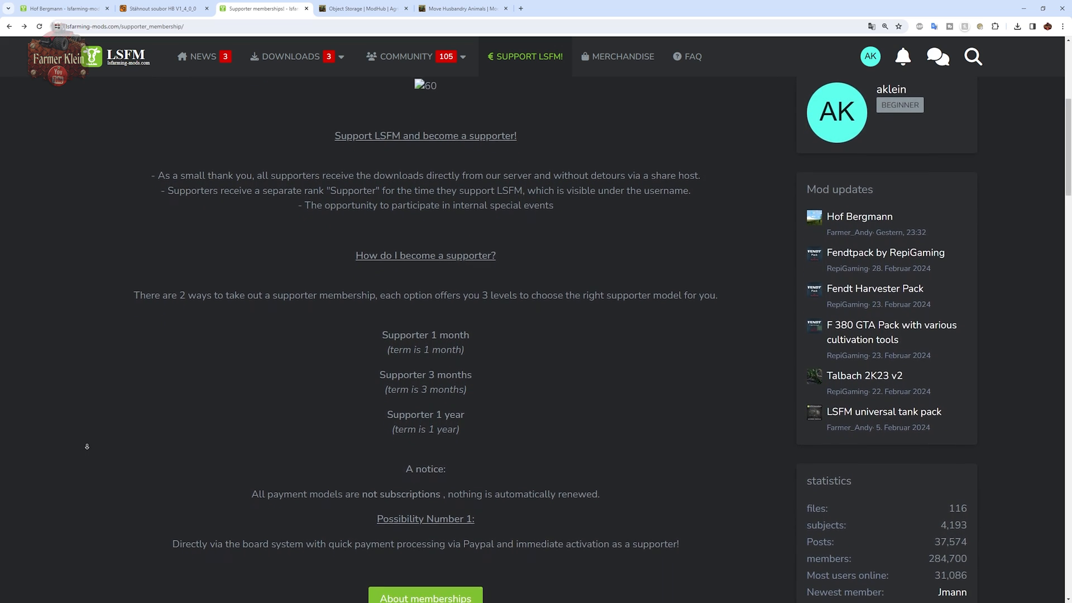
scroll("down", 3)
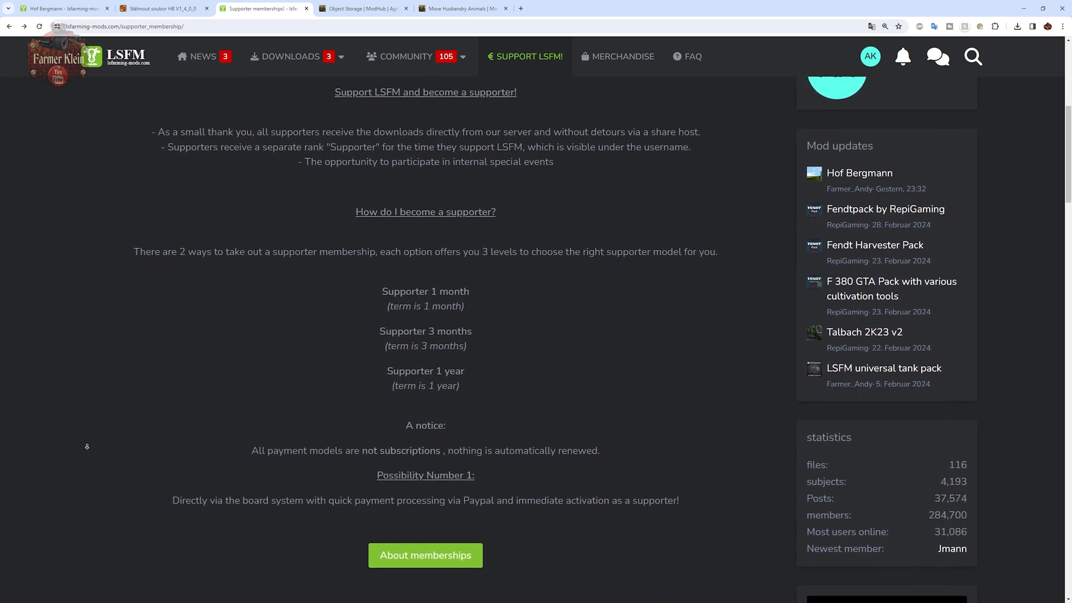
scroll("down", 3)
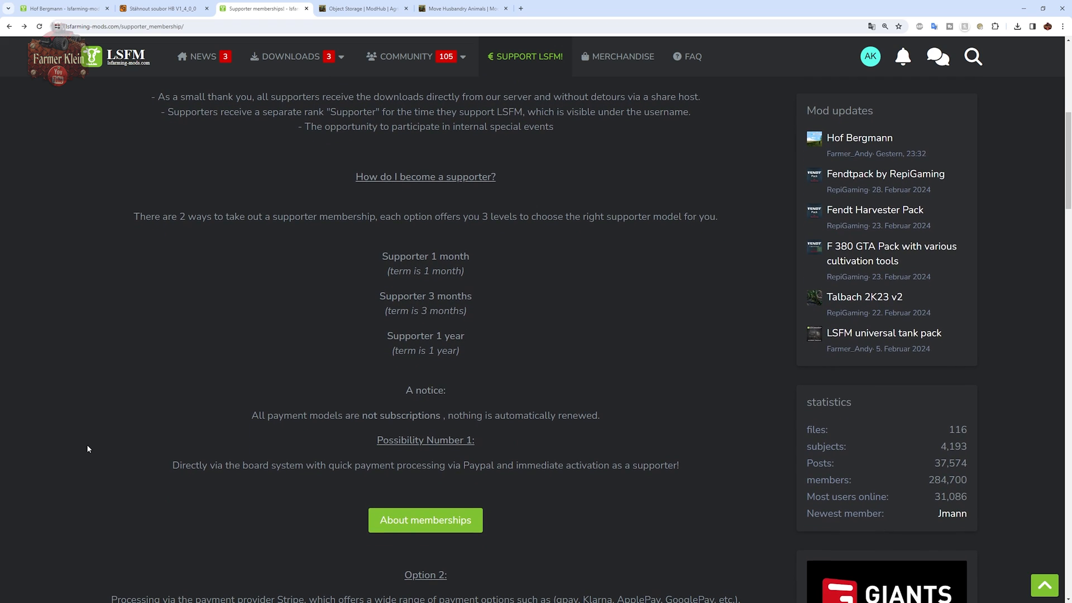
mouse_move(139, 445)
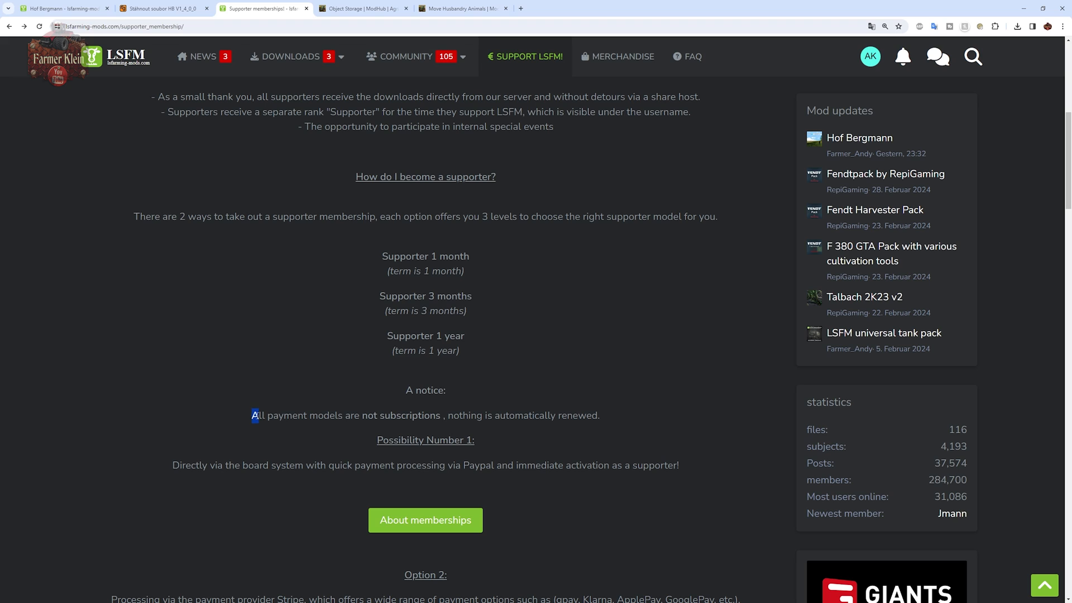
- Highlight the 'not subscriptions' note, review the payment options and return to the top
left_click_drag(252, 415, 441, 416)
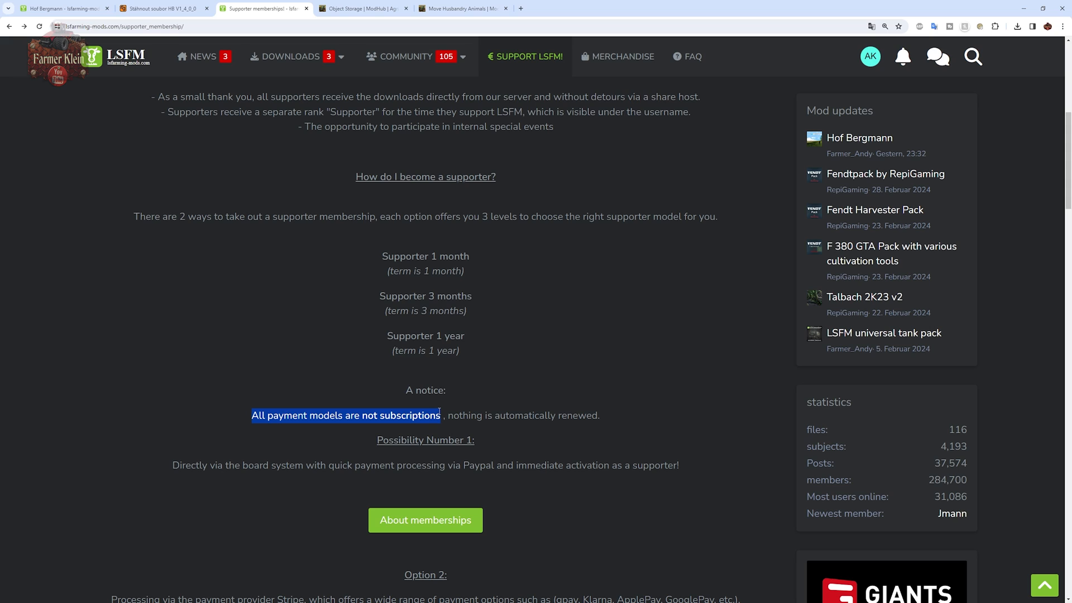
scroll("down", 3)
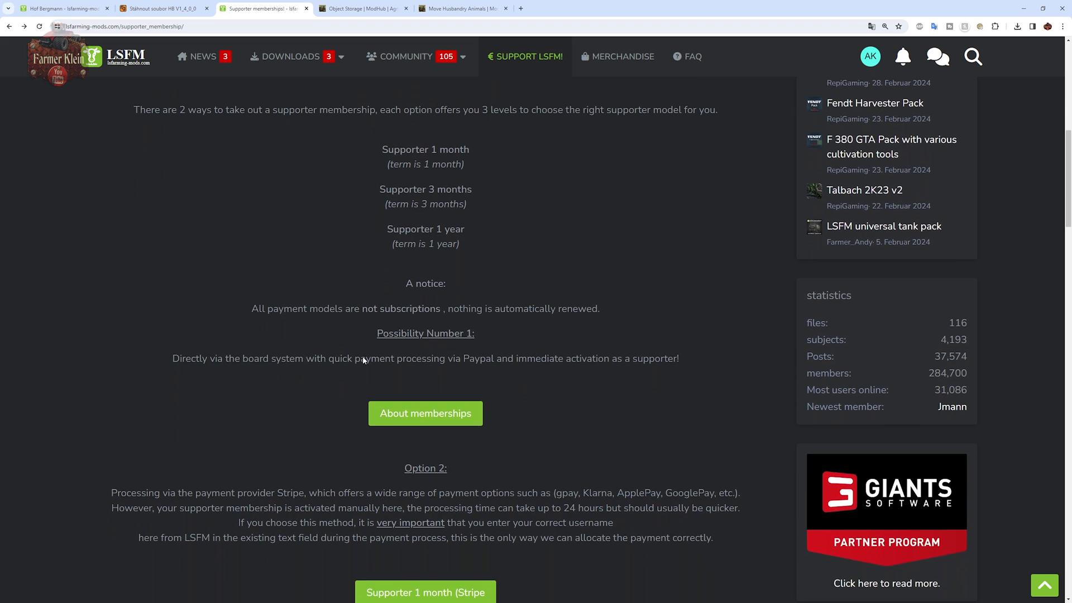
scroll("down", 3)
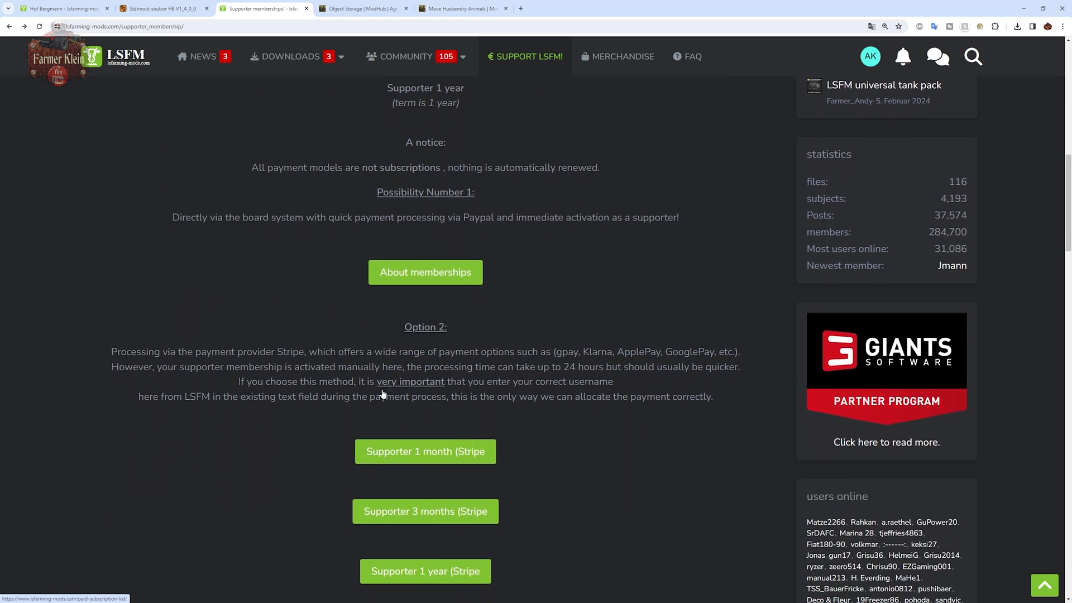
scroll("down", 3)
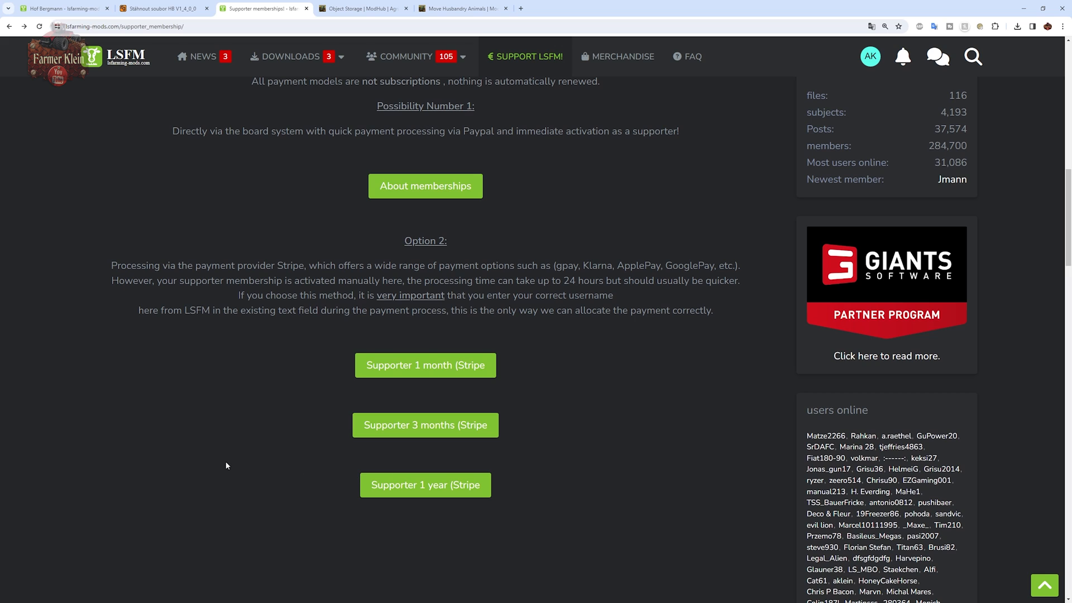
scroll("up", 3)
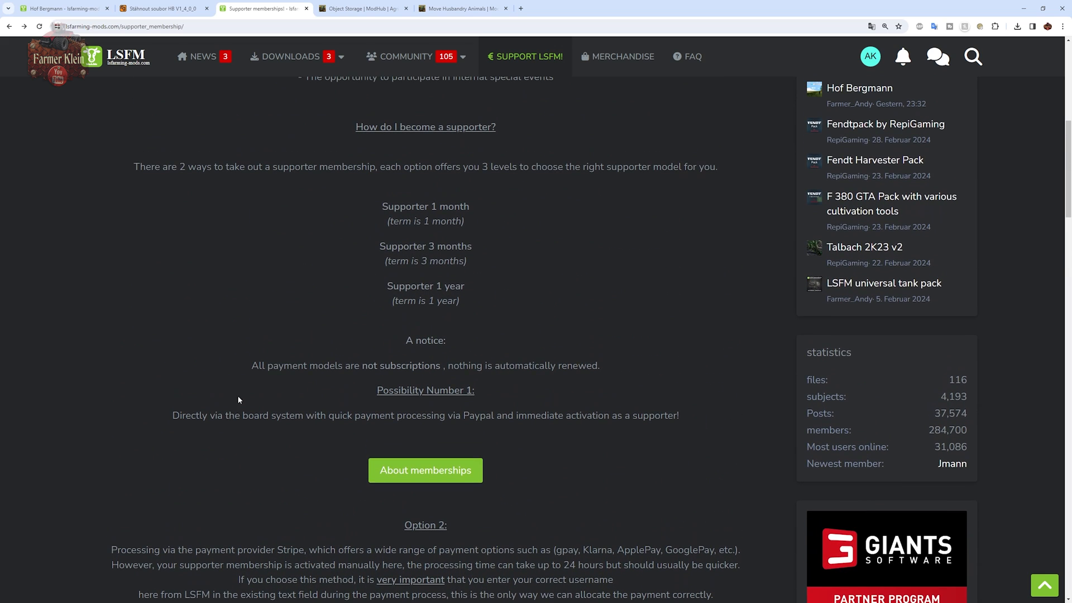
mouse_move(254, 365)
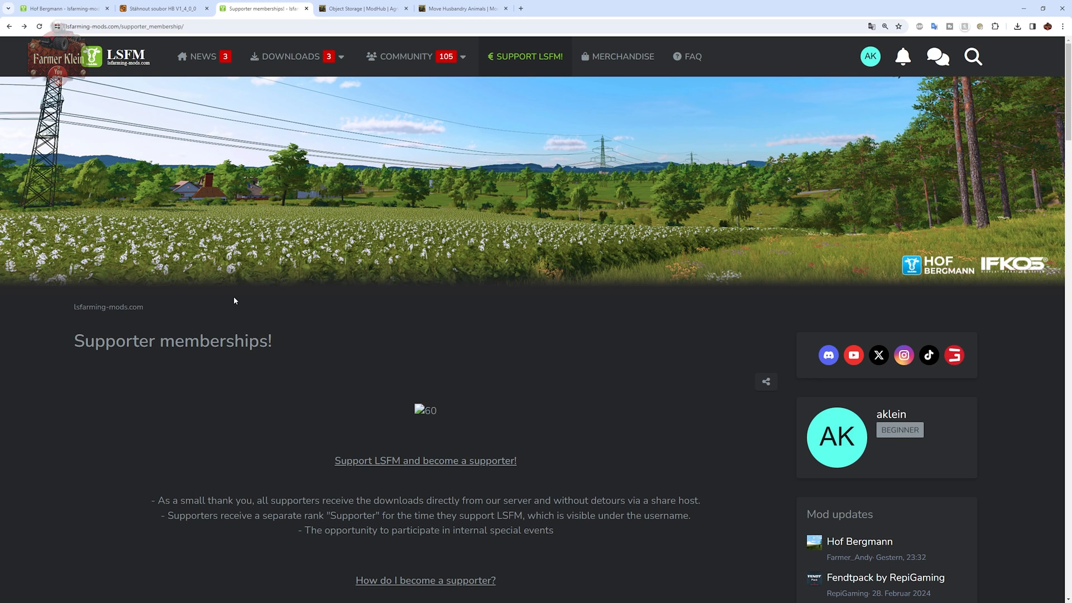
- Request the slow speed free download of the part1.rar archive on RapidGator
left_click(162, 10)
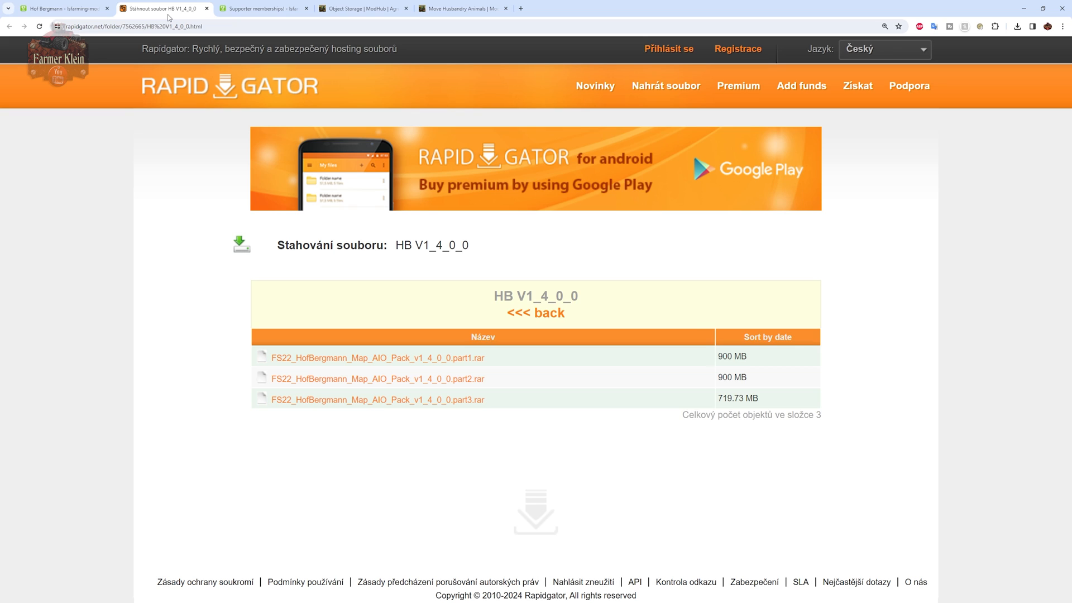
mouse_move(236, 156)
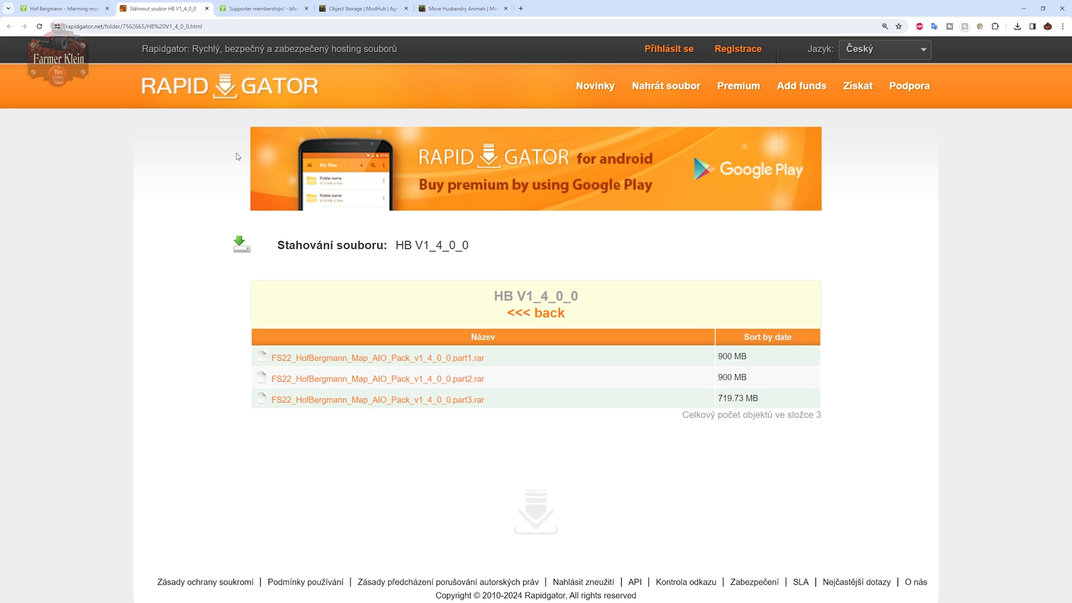
mouse_move(302, 356)
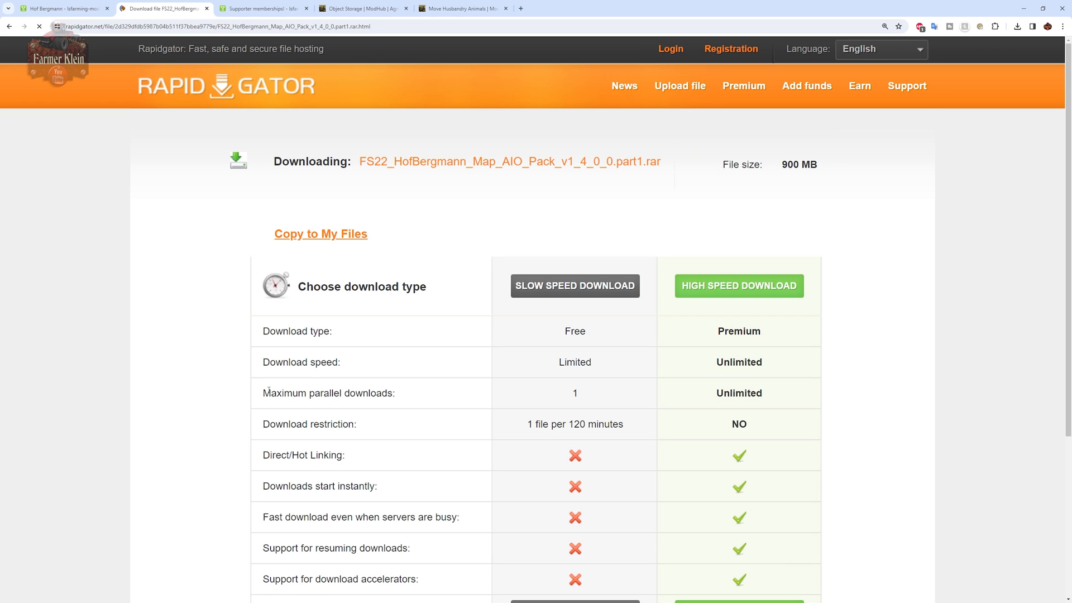
mouse_move(527, 297)
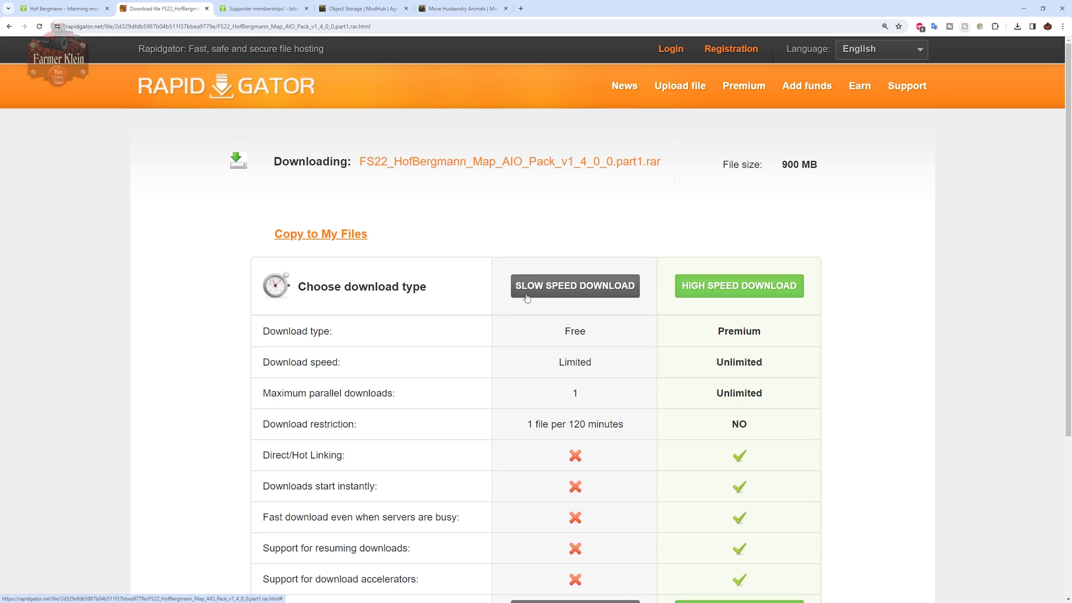
mouse_move(526, 295)
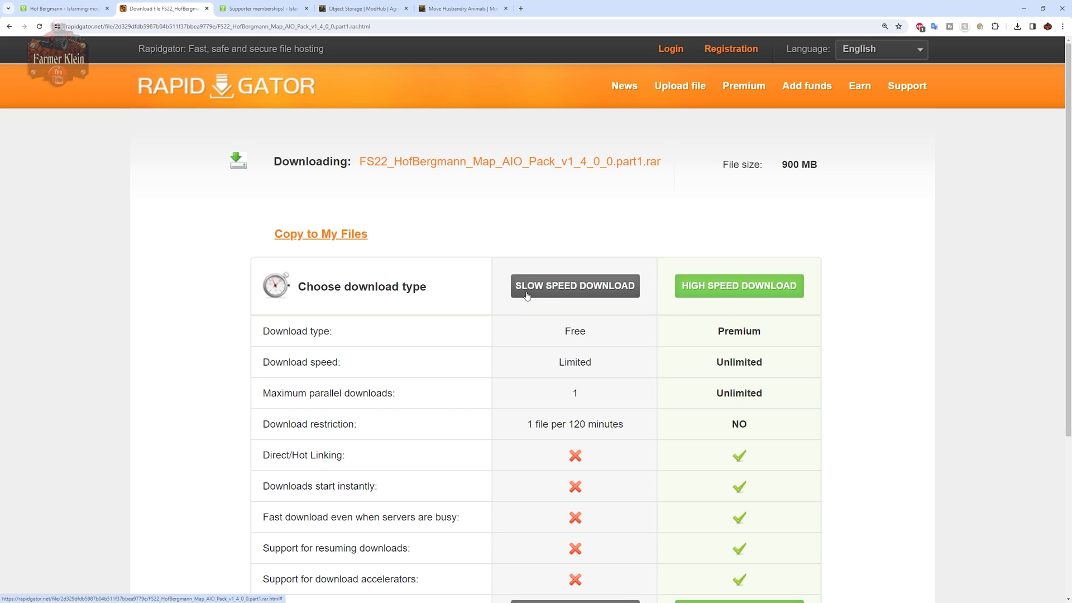
left_click(574, 286)
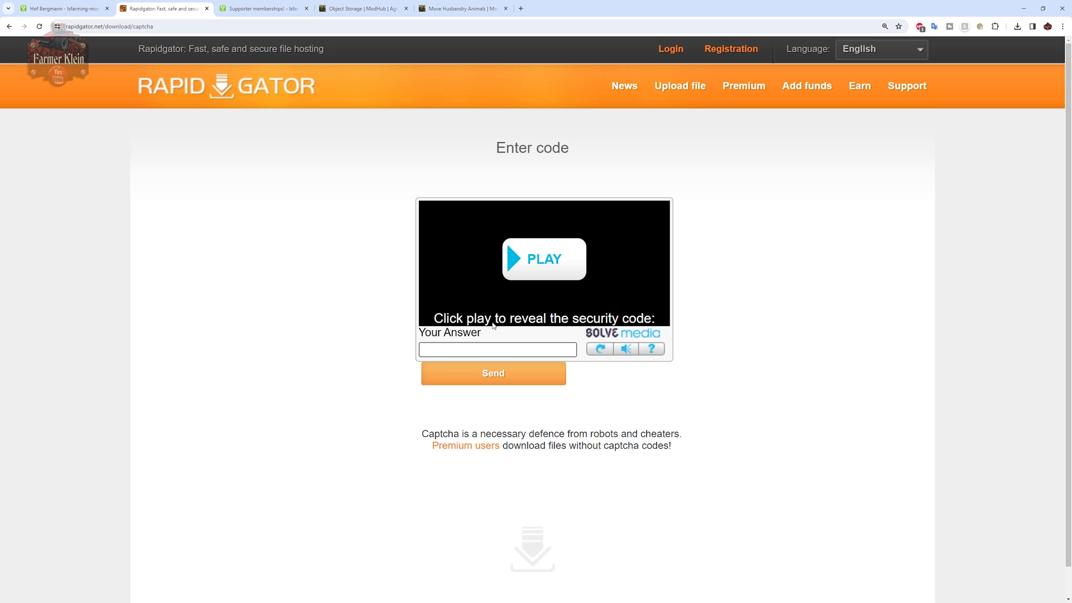
- Reveal the captcha phrase and enter 'Stack Exchange' as the answer
left_click(544, 259)
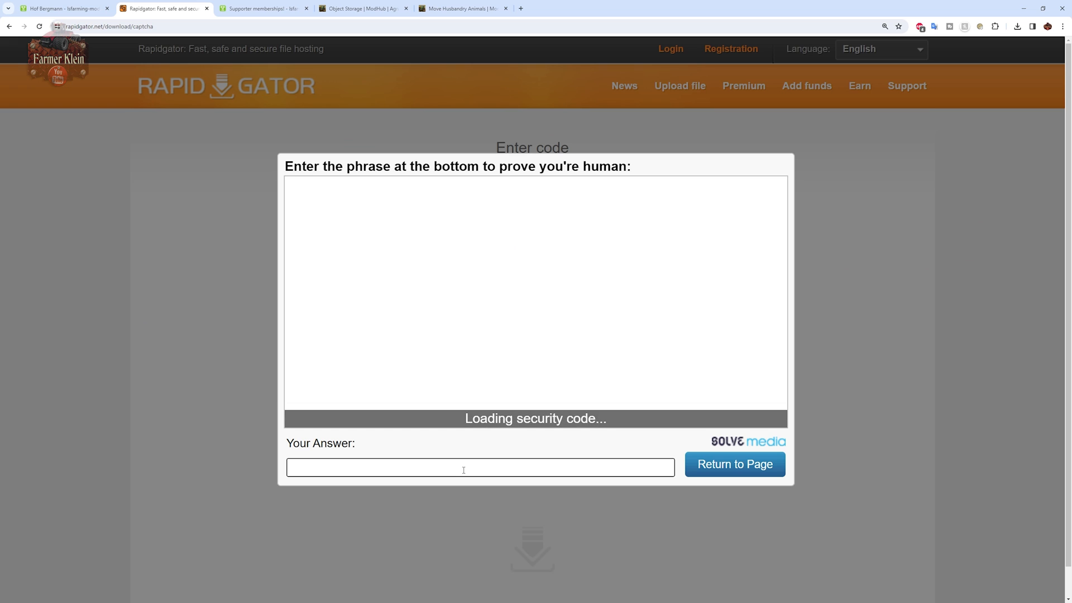
left_click(463, 468)
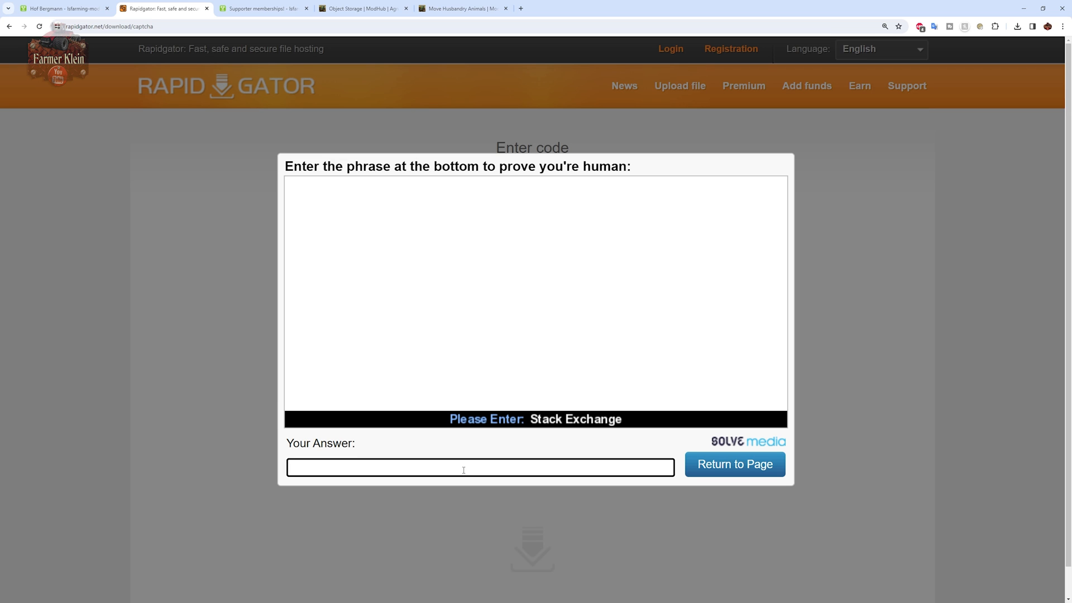
type("S")
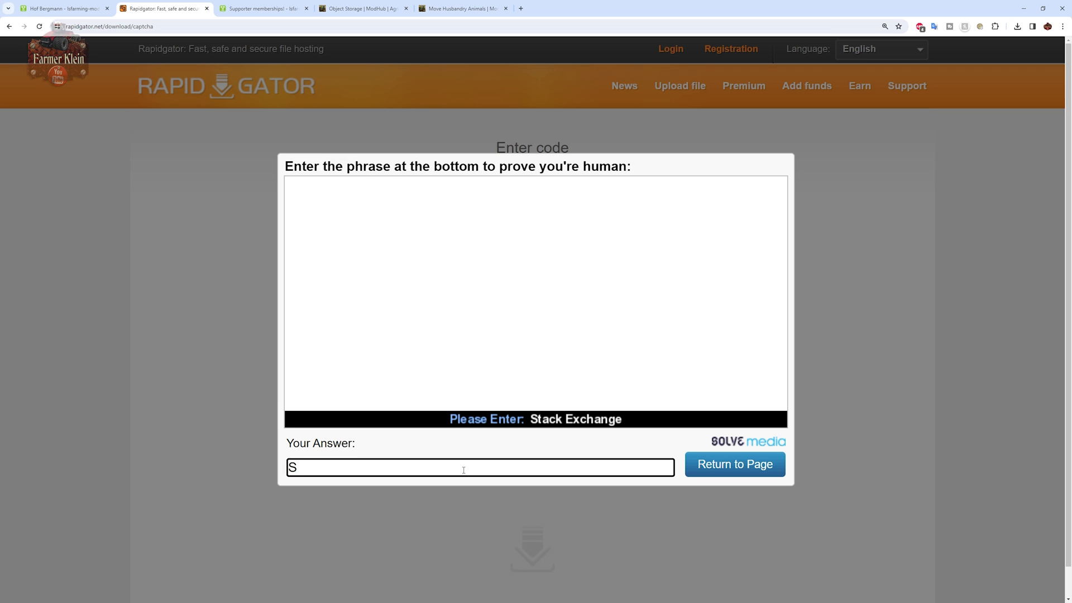
type("Stack Exchange")
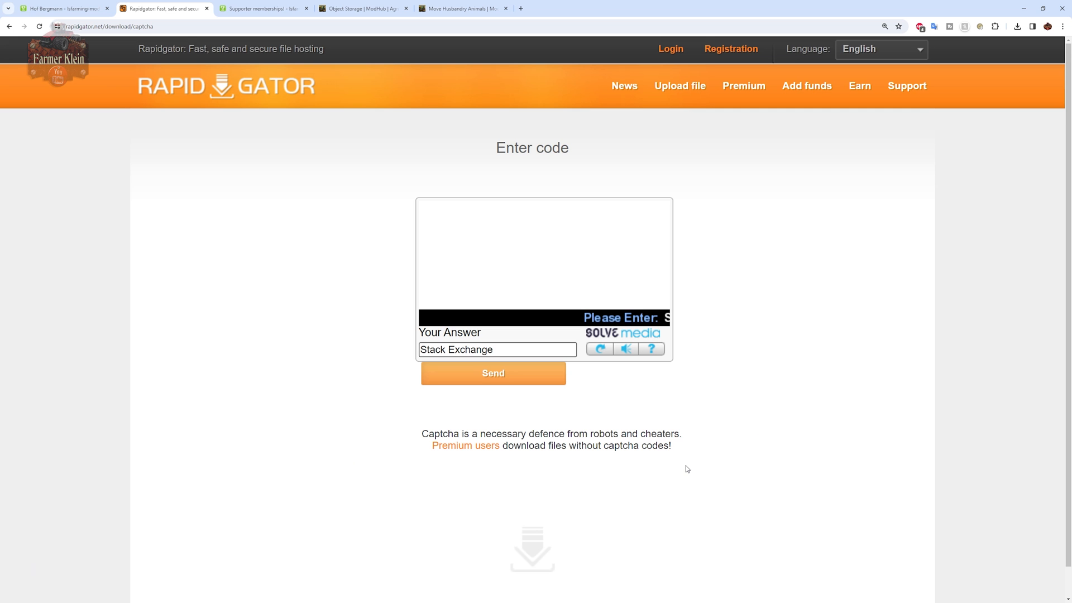
- Submit the captcha and start the part1 download, hitting the hourly limit notice
left_click(493, 373)
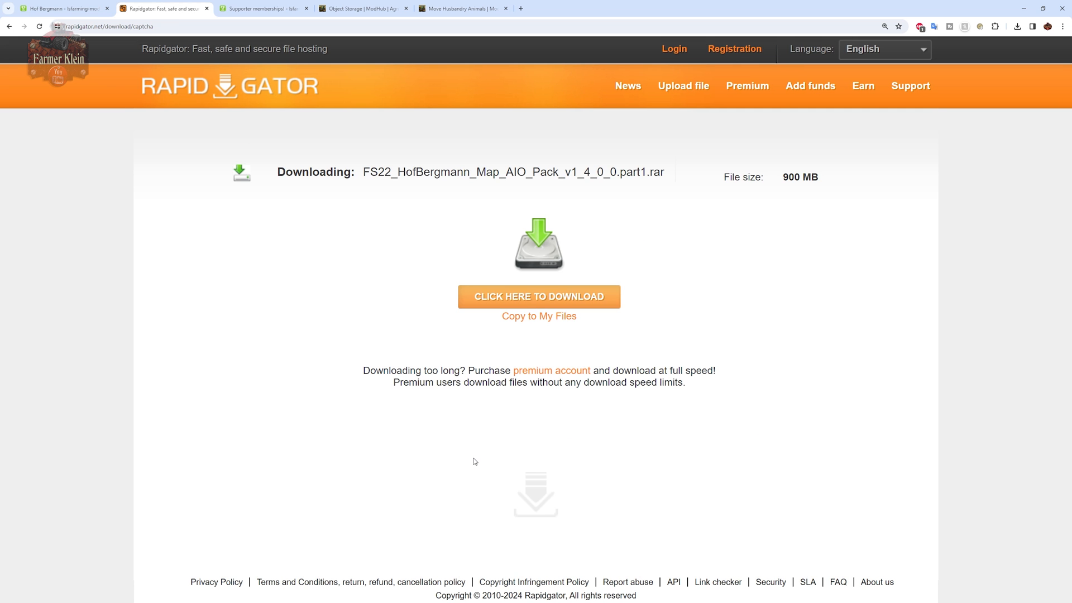
mouse_move(540, 305)
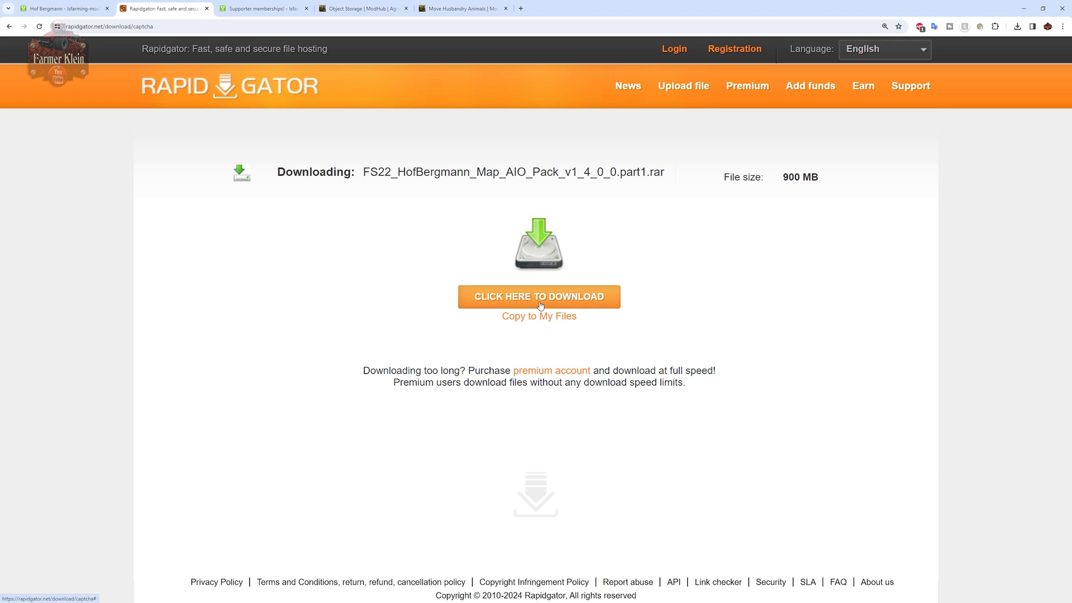
mouse_move(347, 243)
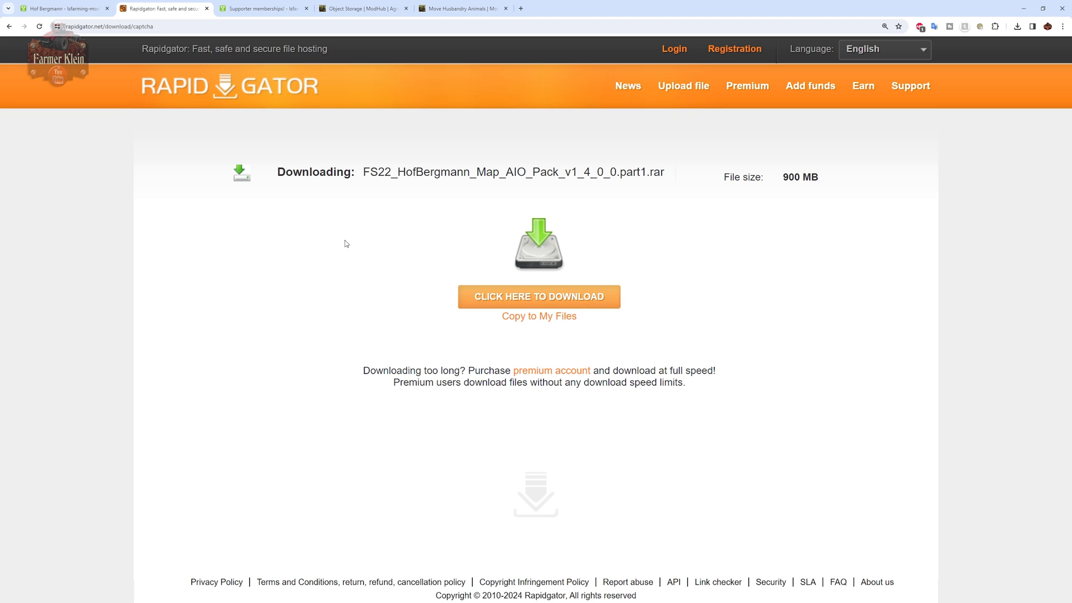
left_click(539, 297)
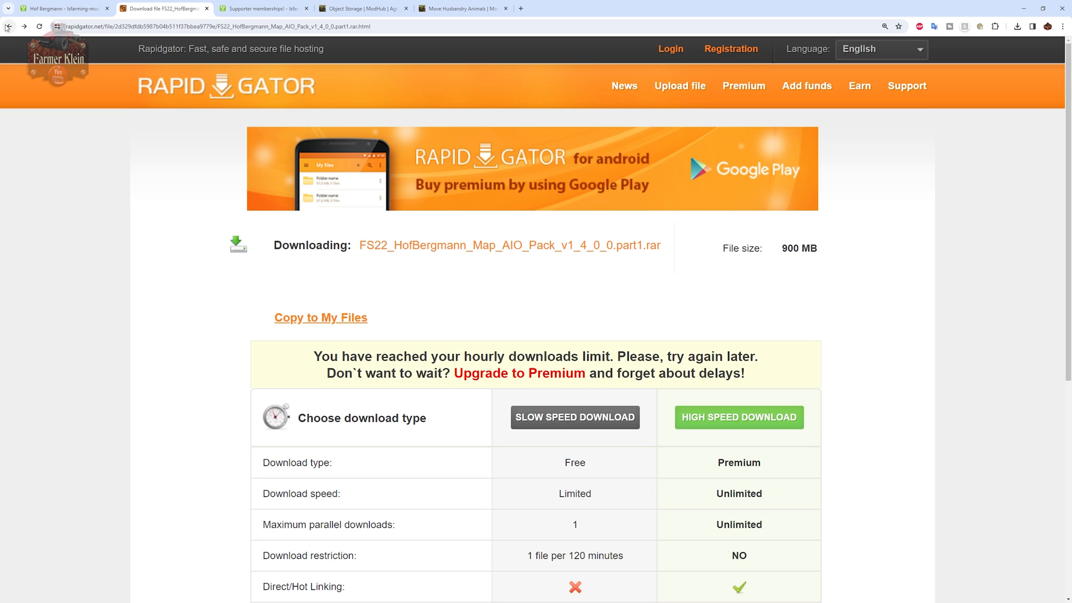
- Close the RapidGator tab and return to the Hof Bergmann version notes
scroll("down", 3)
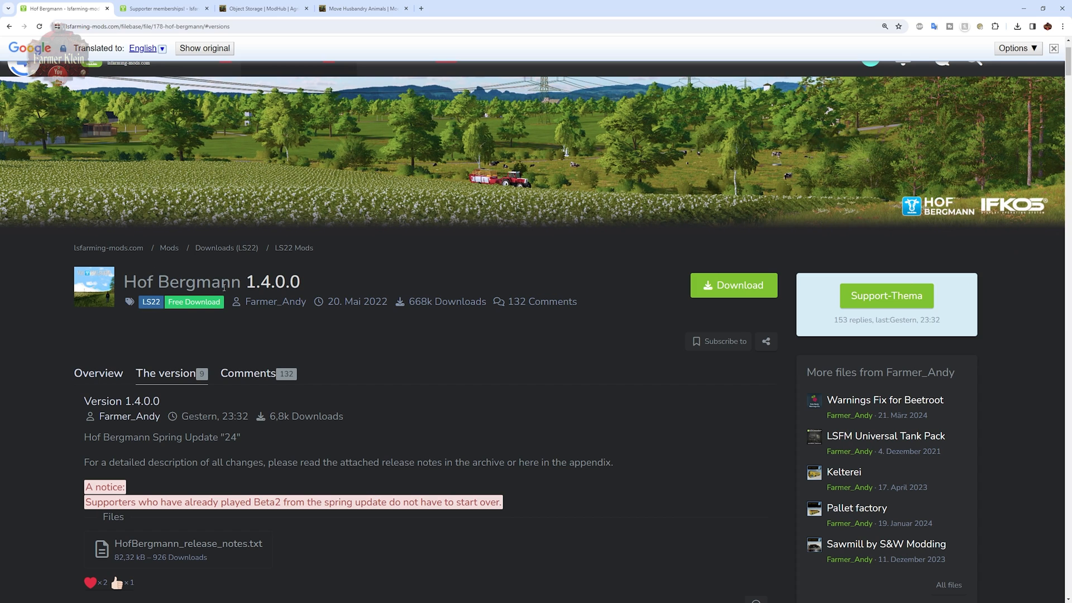
double_click(271, 282)
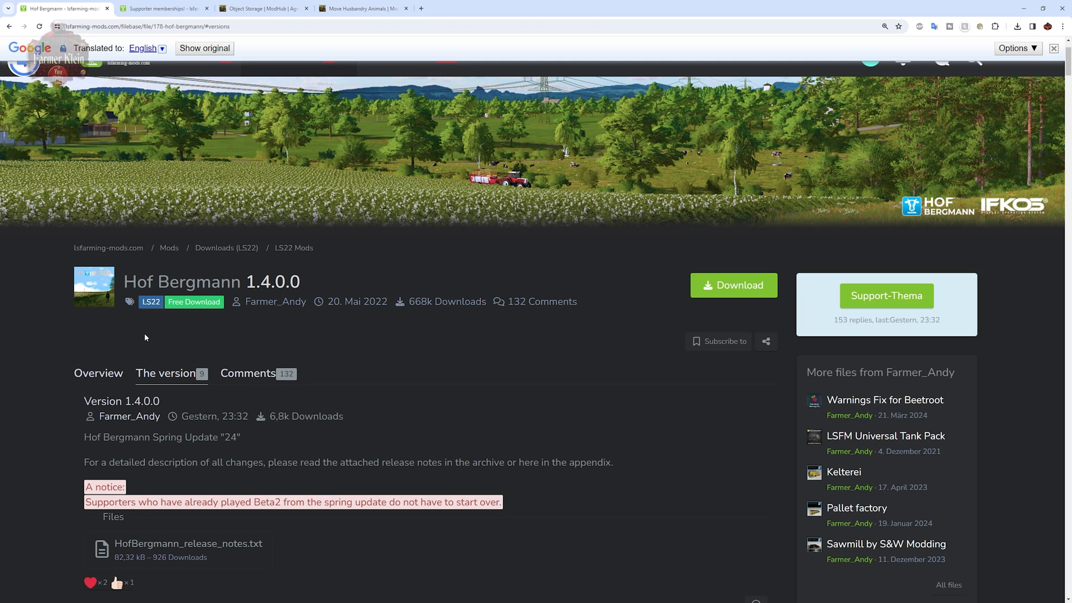
- Show the Object warehouse ModHub page, then the Downloads folder with the three RAR parts
left_click(264, 9)
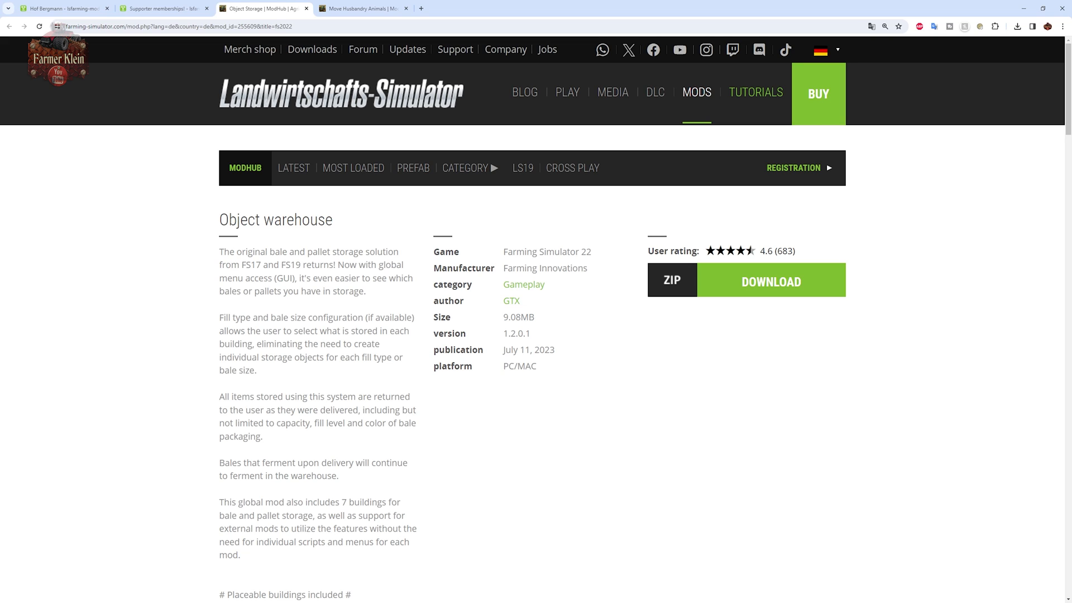
mouse_move(118, 357)
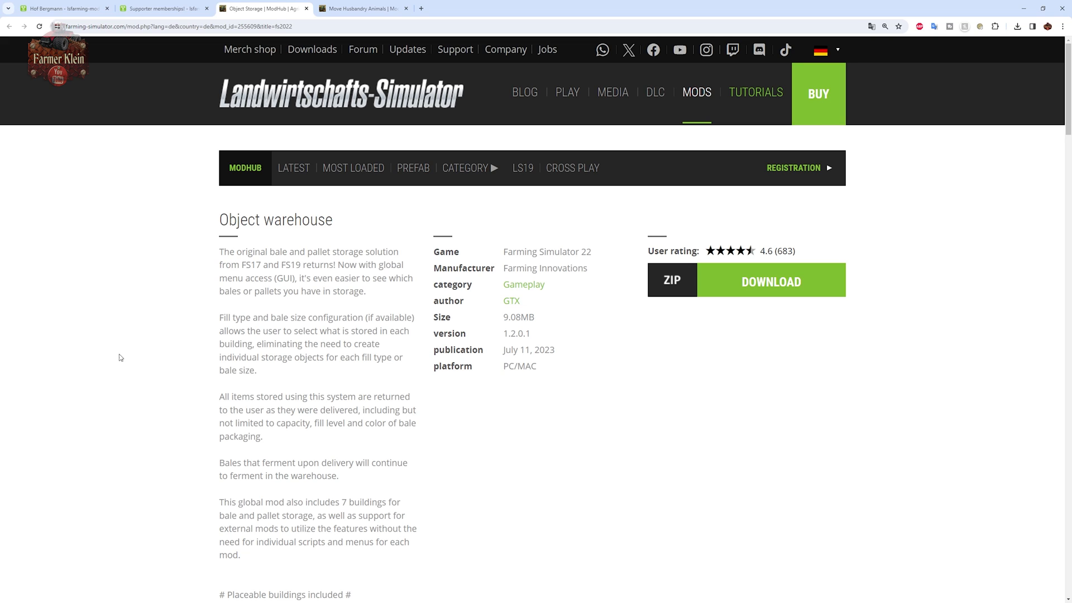
left_click(370, 10)
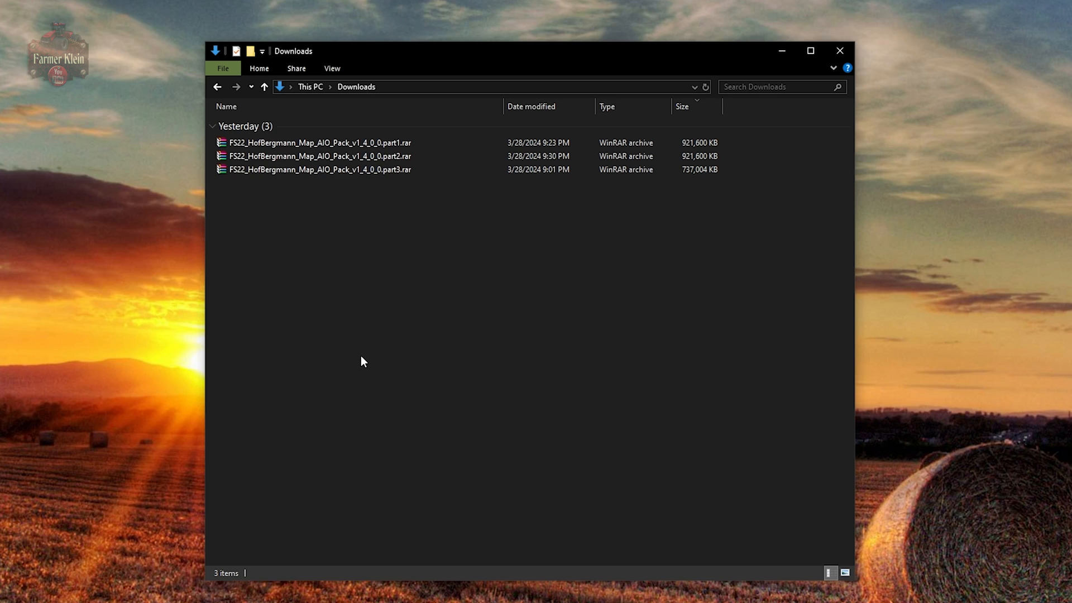
mouse_move(366, 357)
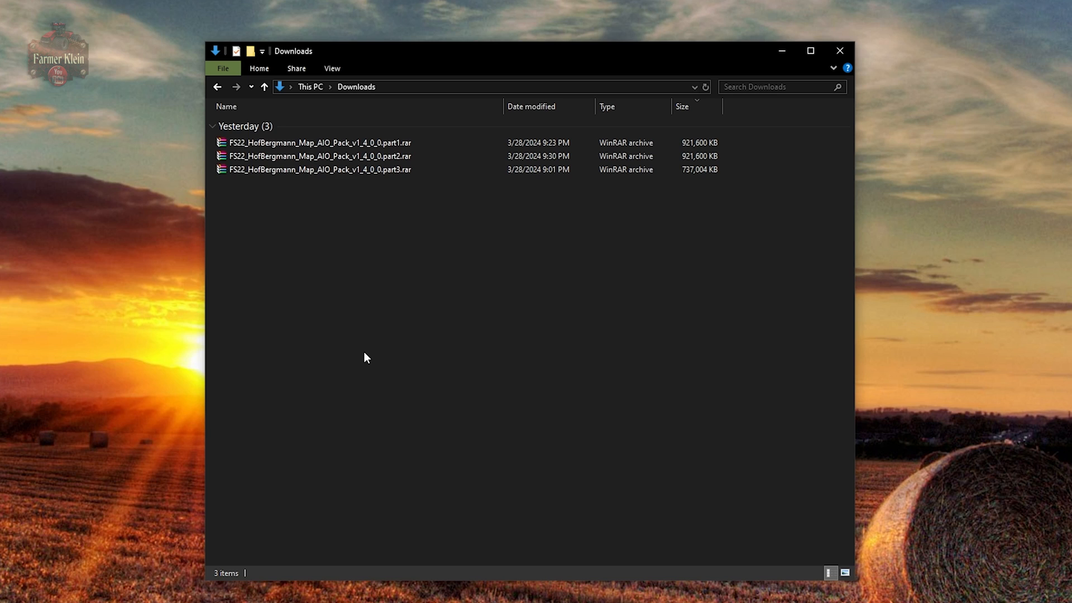
mouse_move(432, 210)
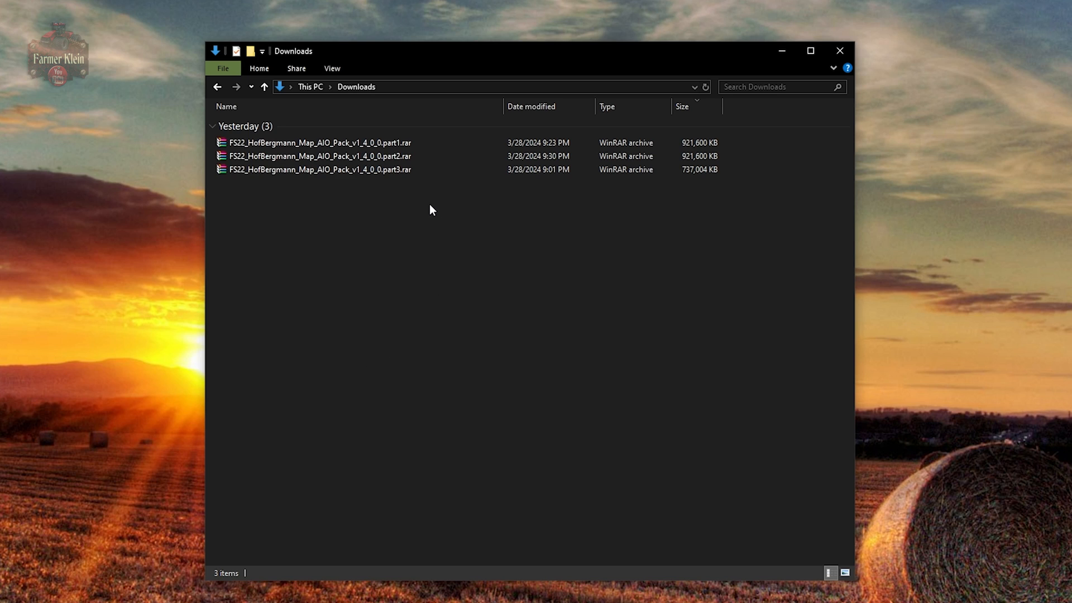
mouse_move(411, 204)
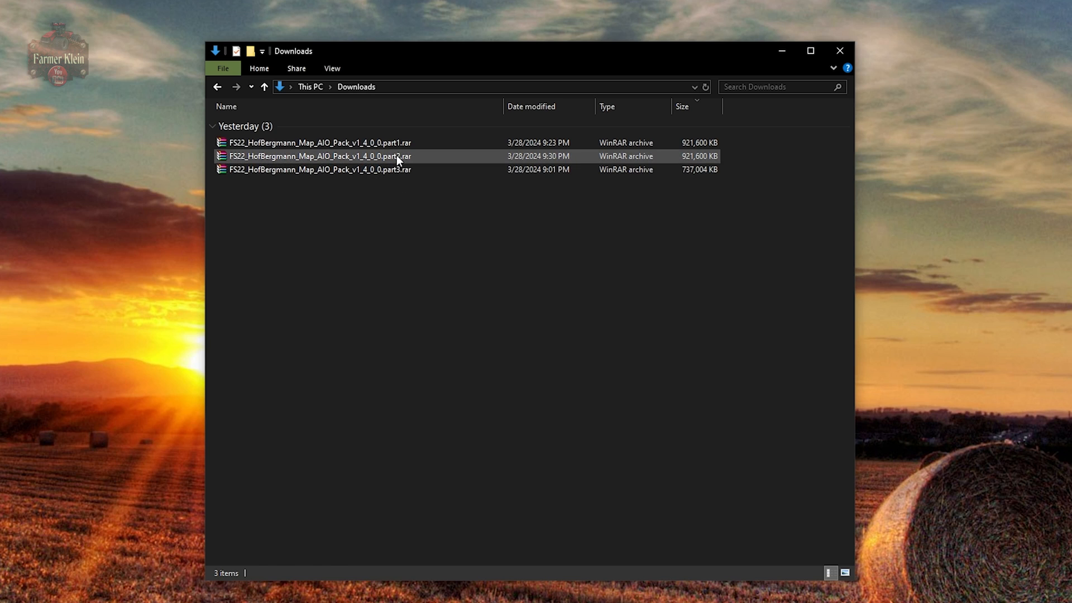
- Bring up the WinRAR extract options for the part1.rar archive in Downloads
left_click(319, 170)
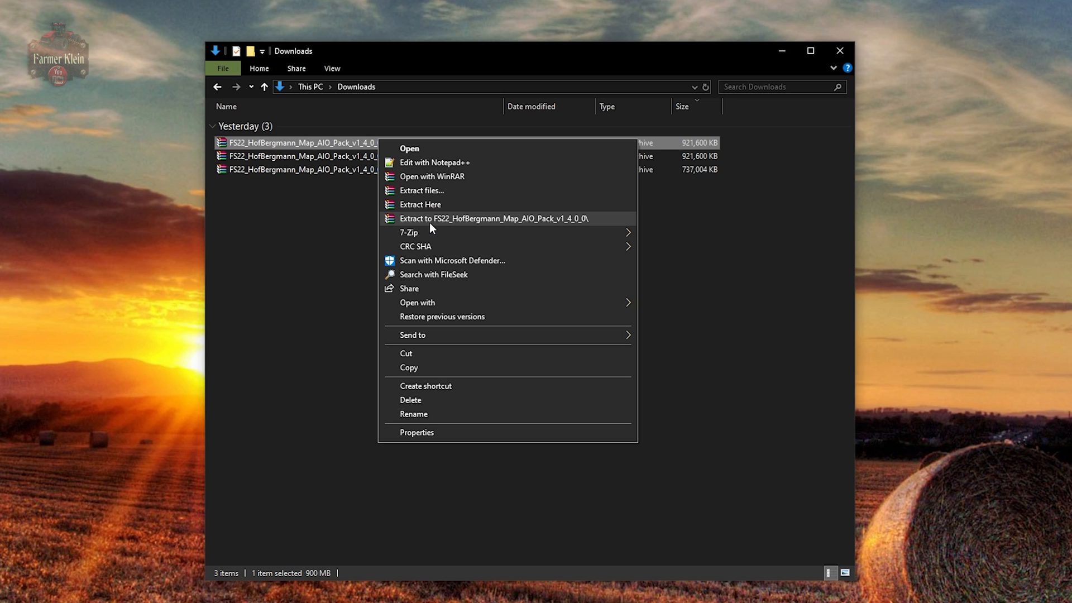
- Extract the AIO pack archive into its own FS22_HofBergmann_Map_AIO_Pack_v1_4_0_0 folder via WinRAR
left_click(509, 219)
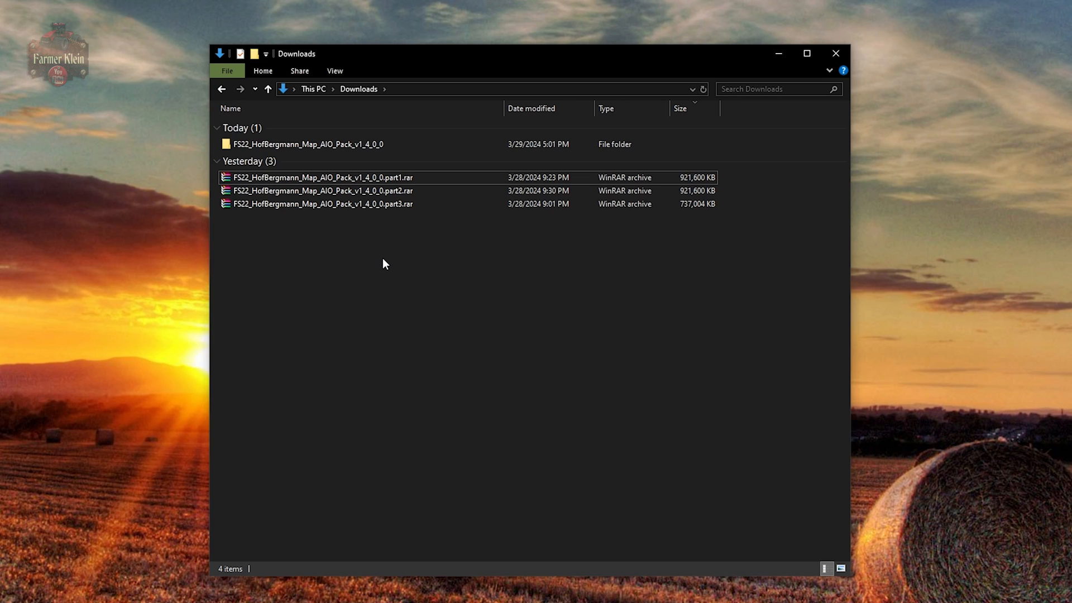
mouse_move(372, 216)
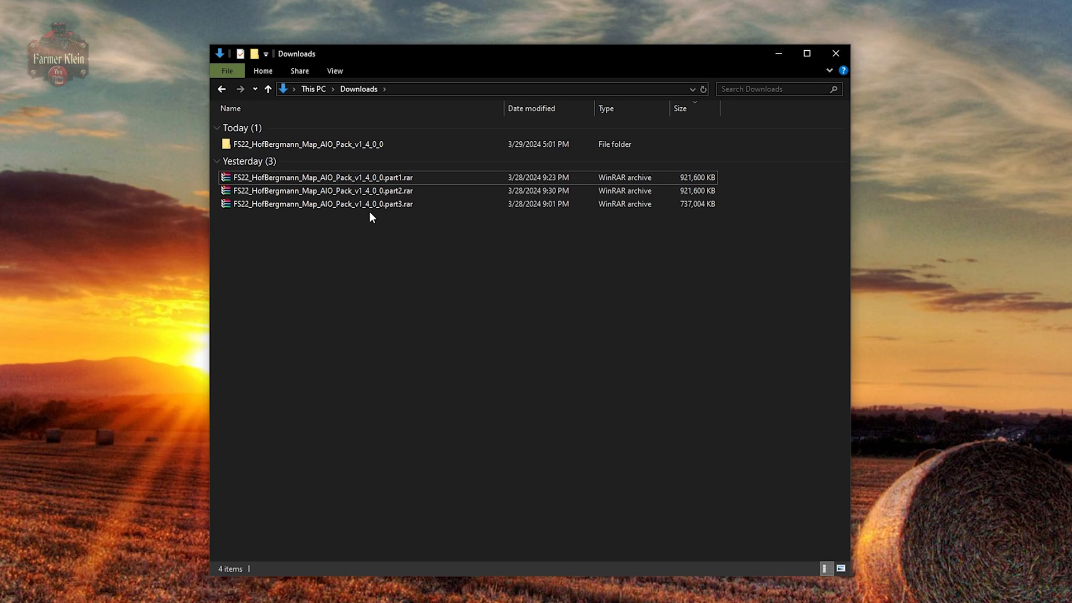
- Go into the extracted pack's mods folder and select FS22_HofBergmann.zip among the eleven mod zips
double_click(308, 143)
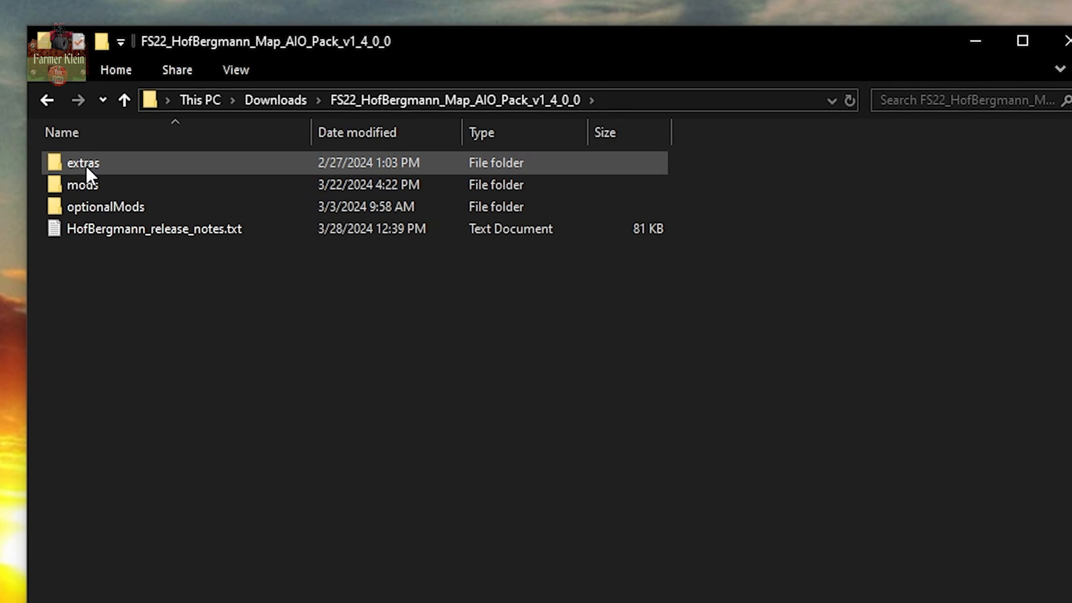
left_click(84, 185)
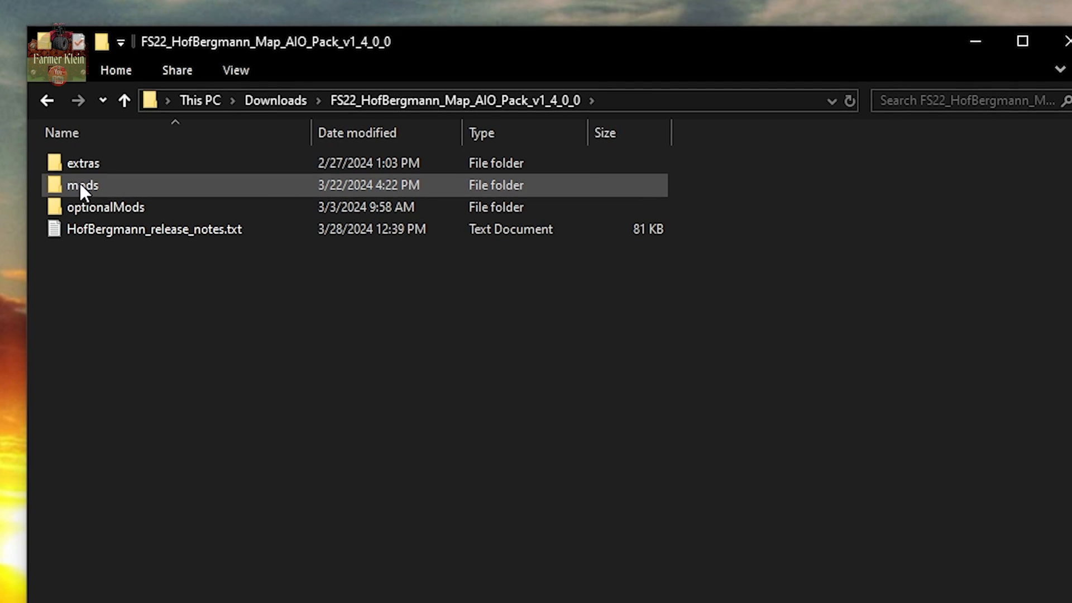
double_click(85, 185)
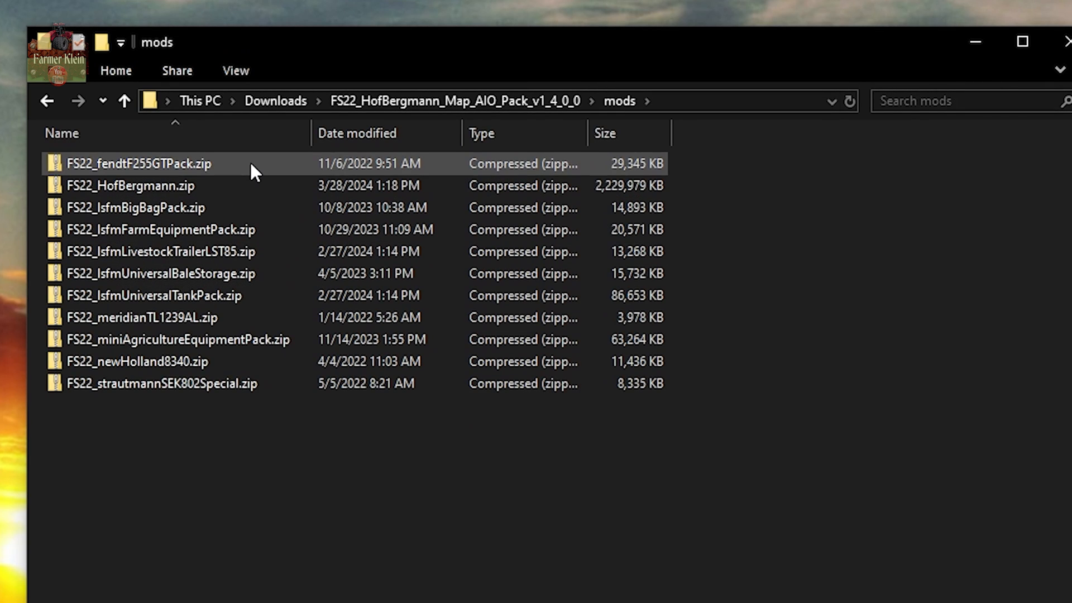
left_click(128, 185)
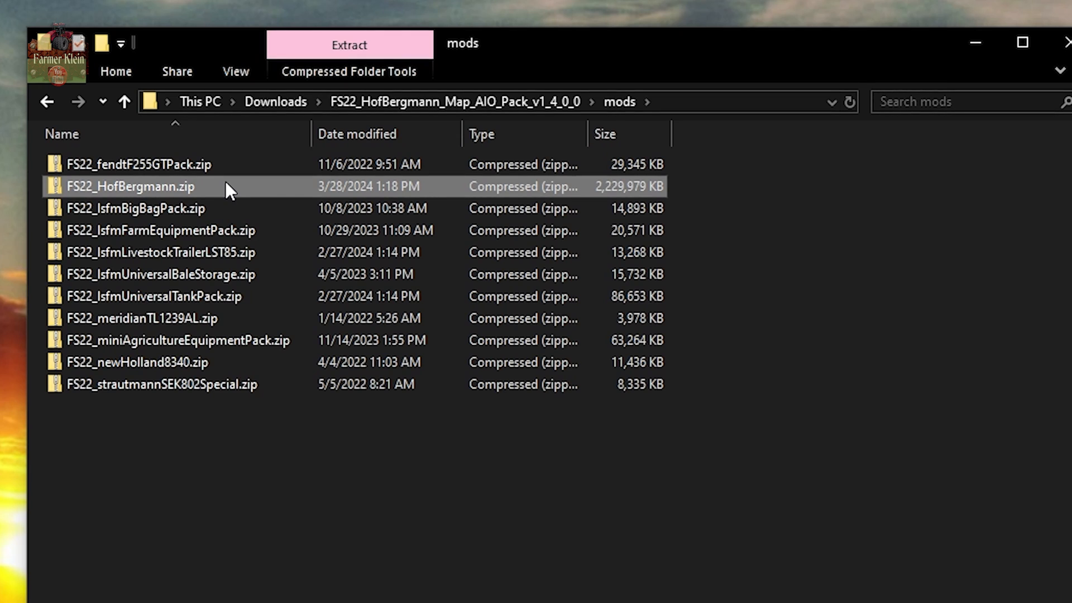
mouse_move(273, 564)
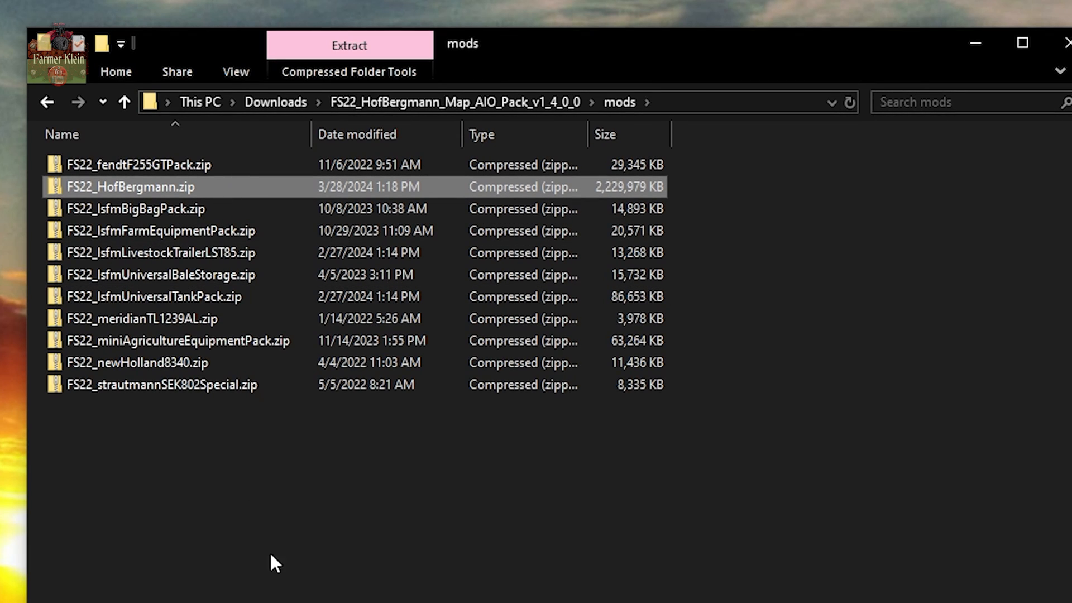
mouse_move(447, 559)
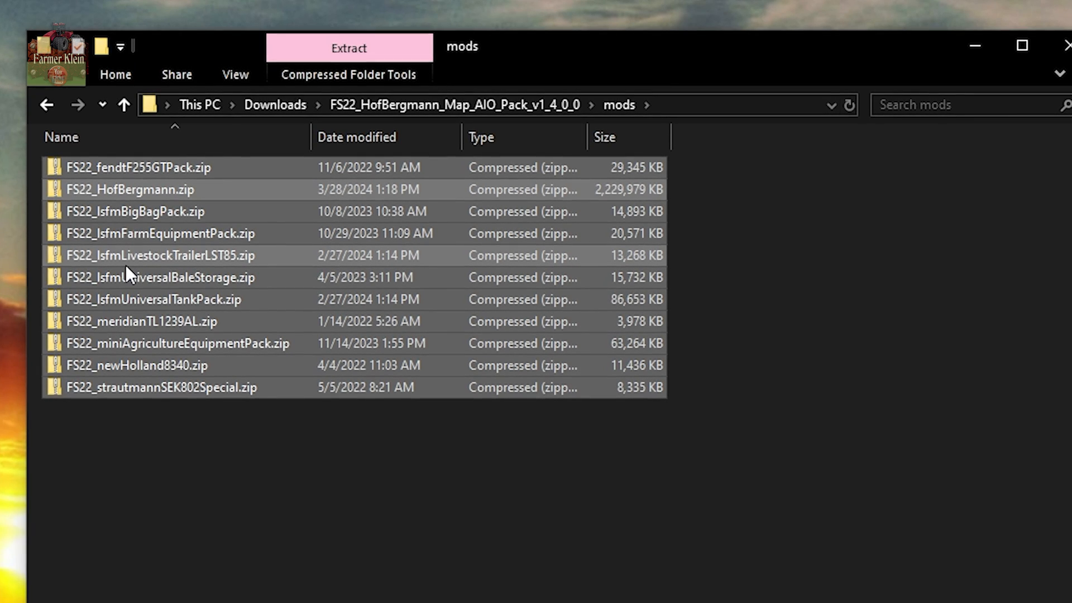
mouse_move(158, 469)
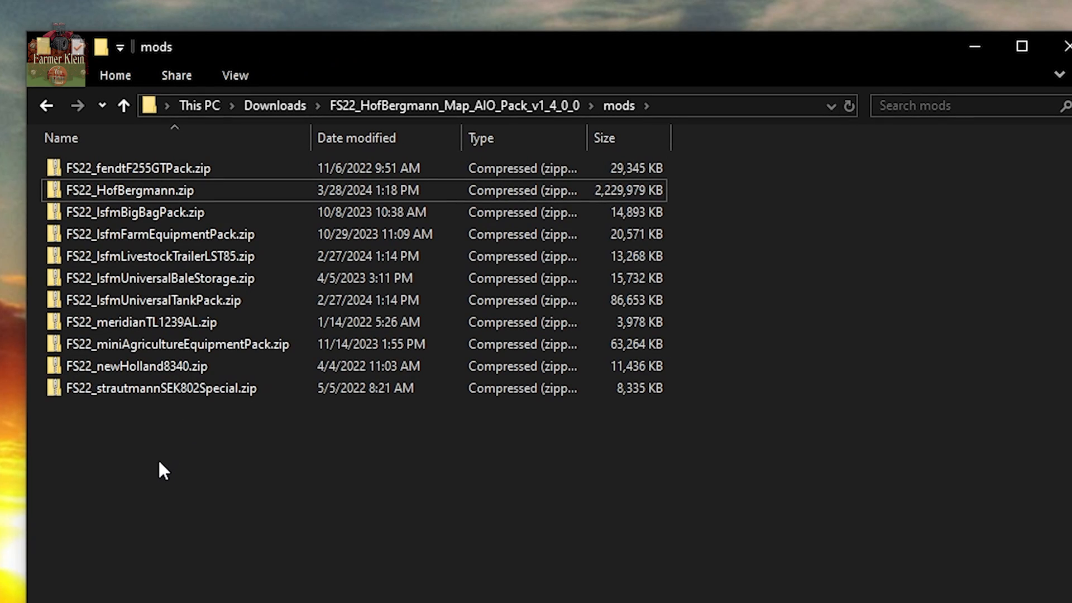
mouse_move(175, 487)
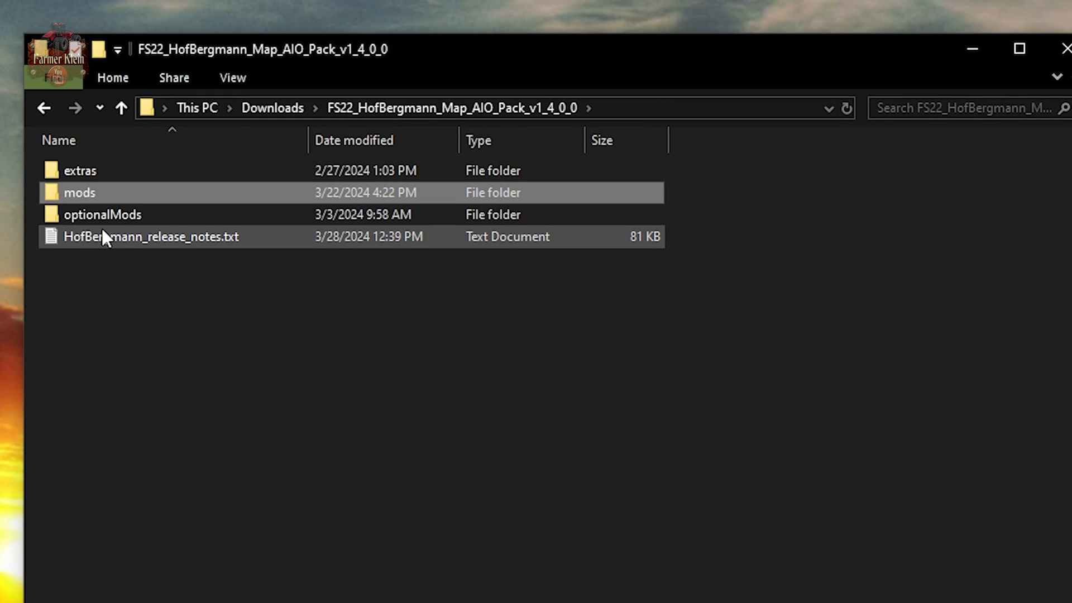
- Go into optionalMods and select FS22_goeweilPackFilltypesExtension.zip among its three optional zips
double_click(102, 214)
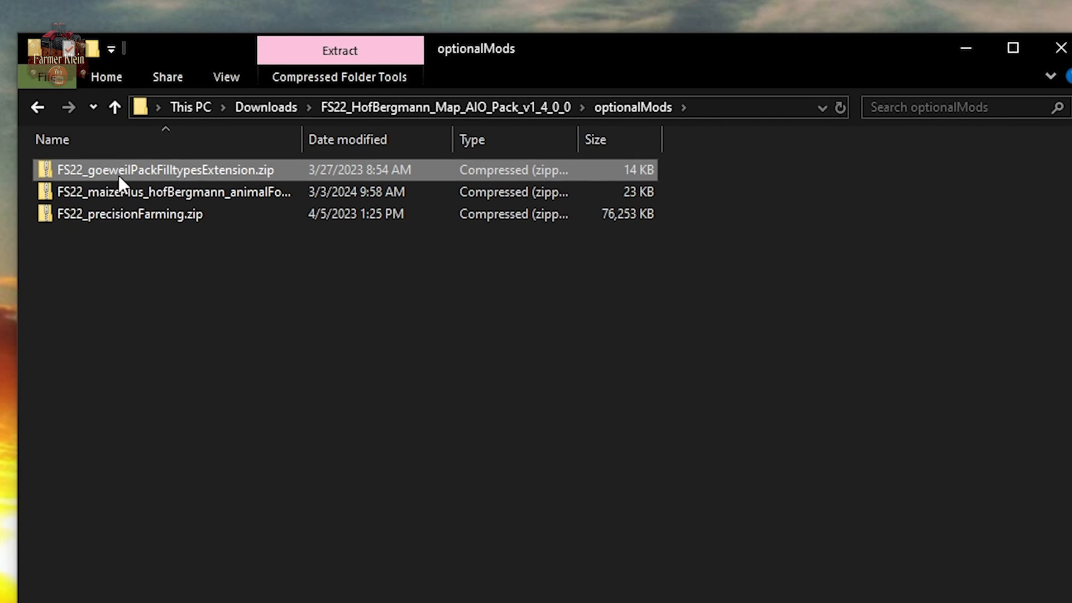
left_click(120, 214)
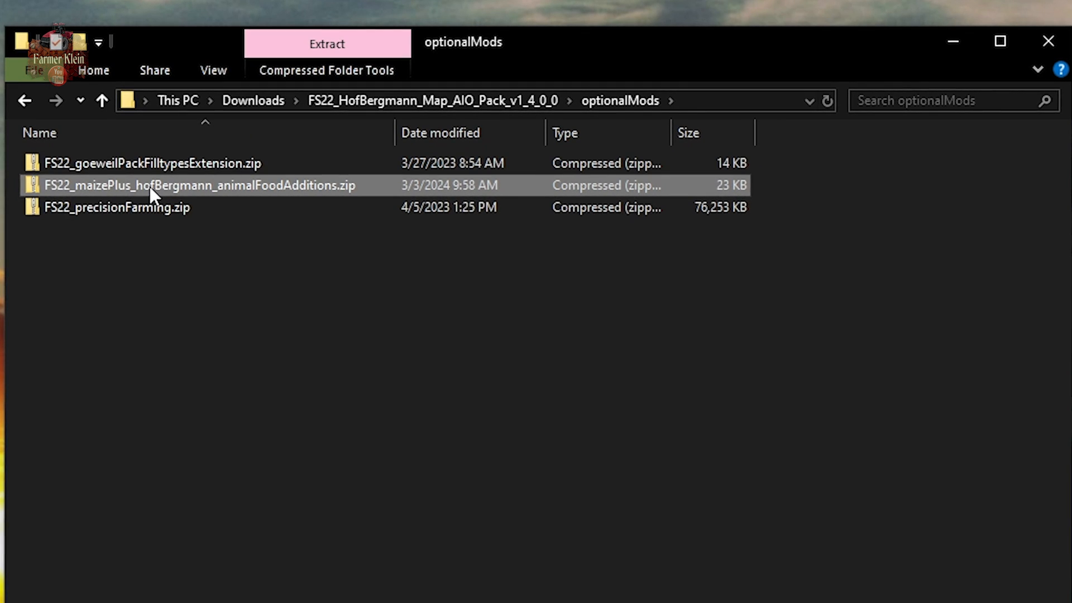
mouse_move(104, 109)
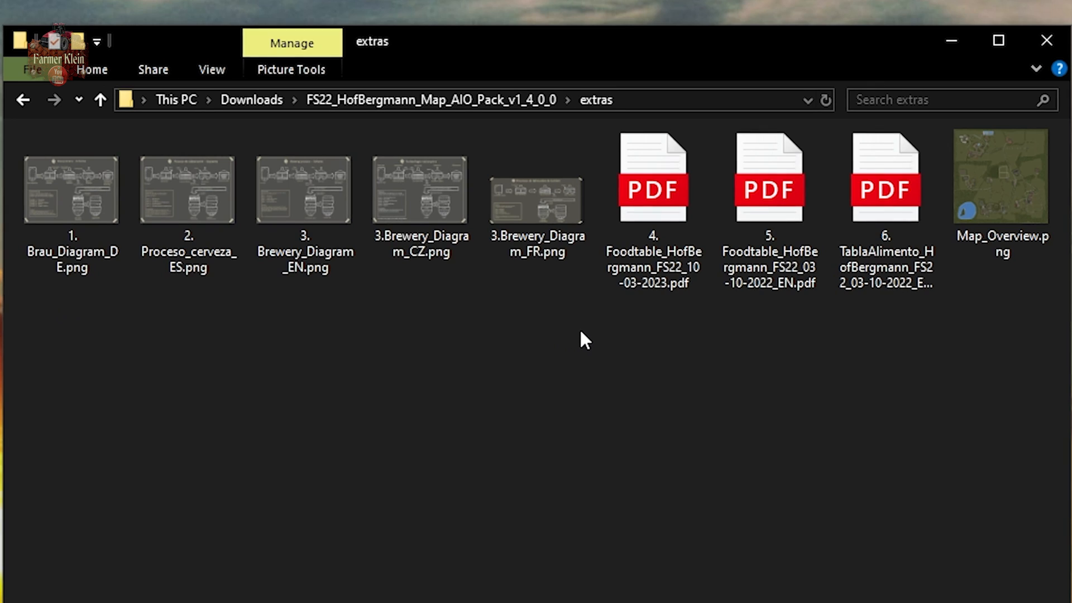
mouse_move(370, 330)
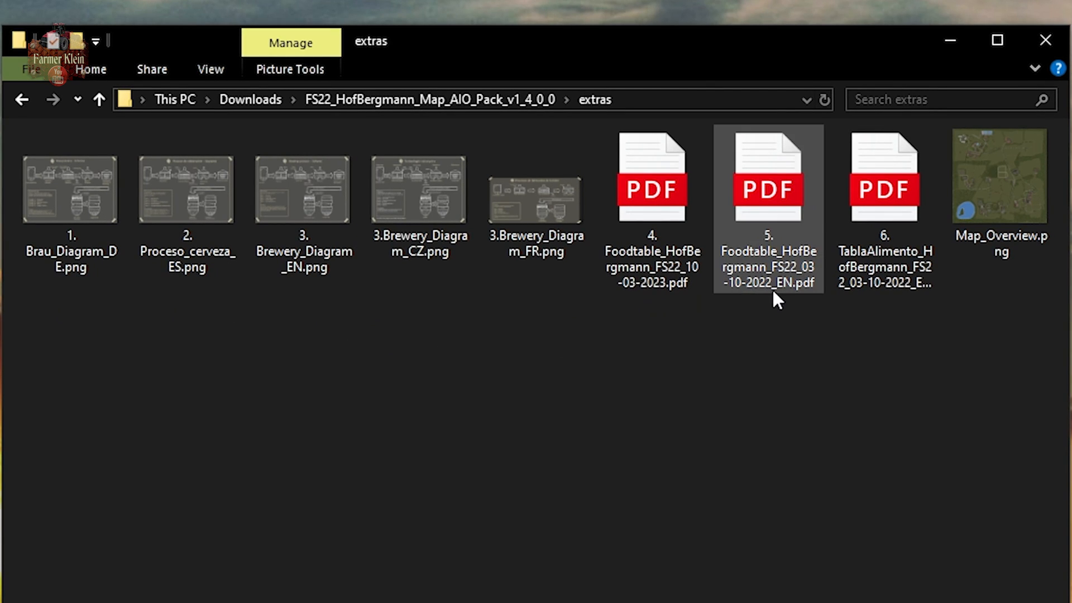
- Browse the extras folder's brewery diagrams, food table PDFs and Map_Overview.png in large-icon view
left_click(893, 321)
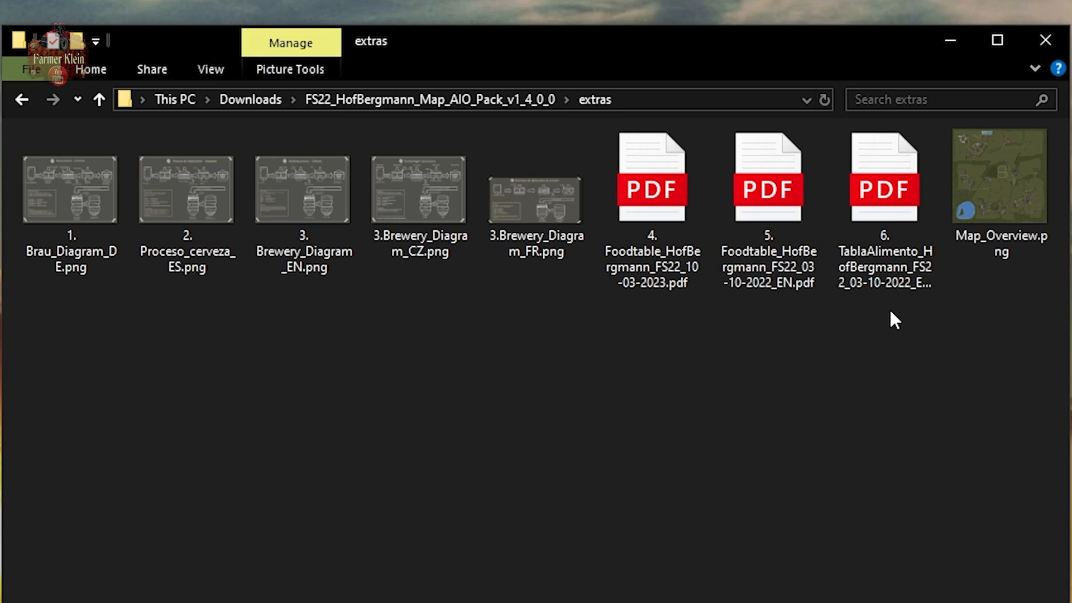
mouse_move(985, 254)
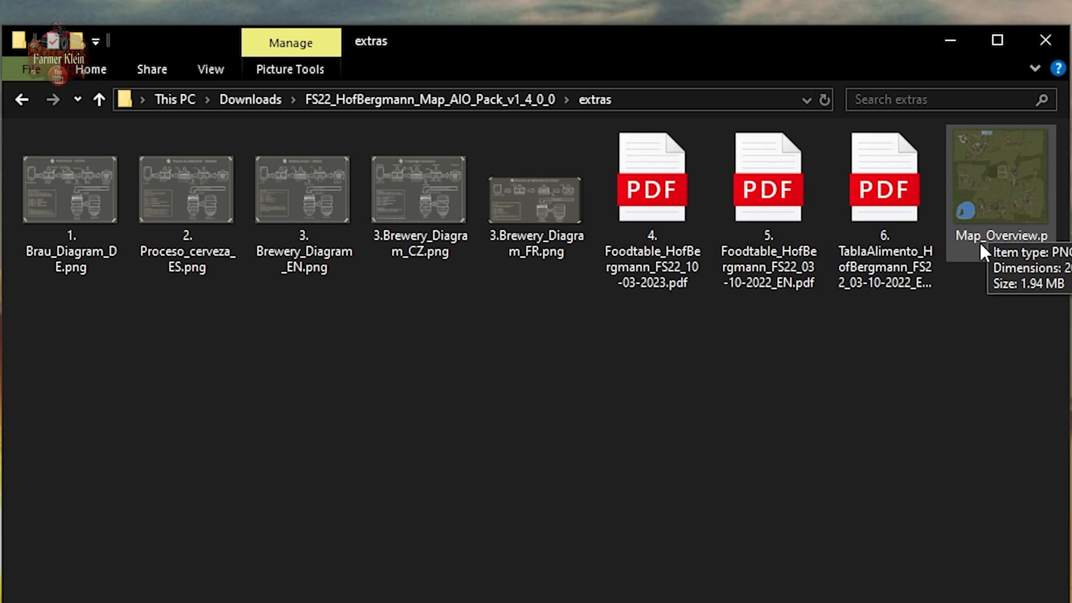
mouse_move(992, 260)
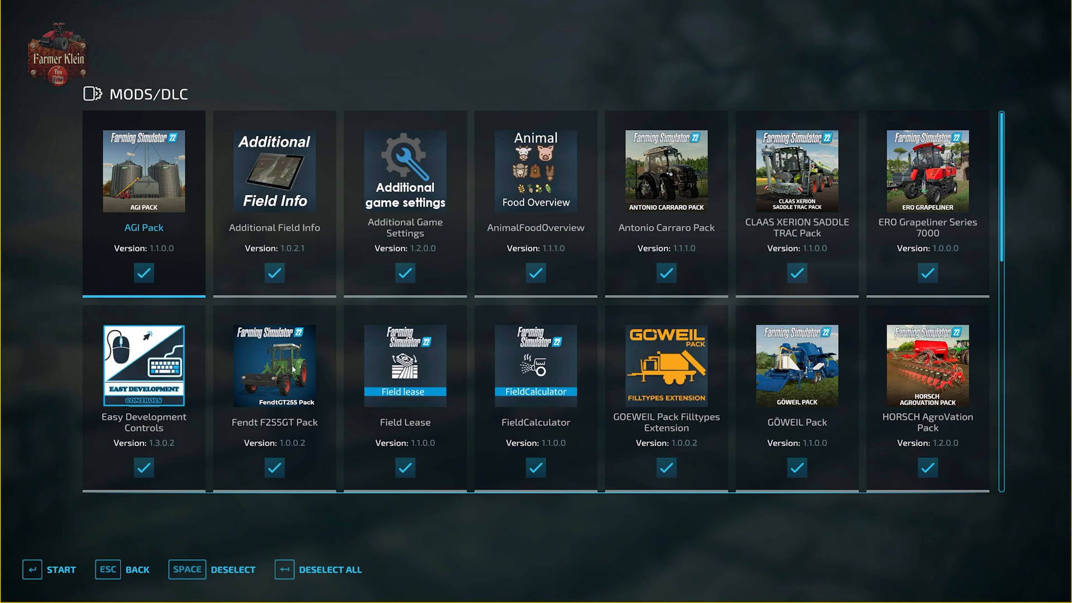
- Scroll the Mods/DLC list to confirm Hof Bergmann 1.4.0.0 and its companion mods are ticked
scroll("down", 3)
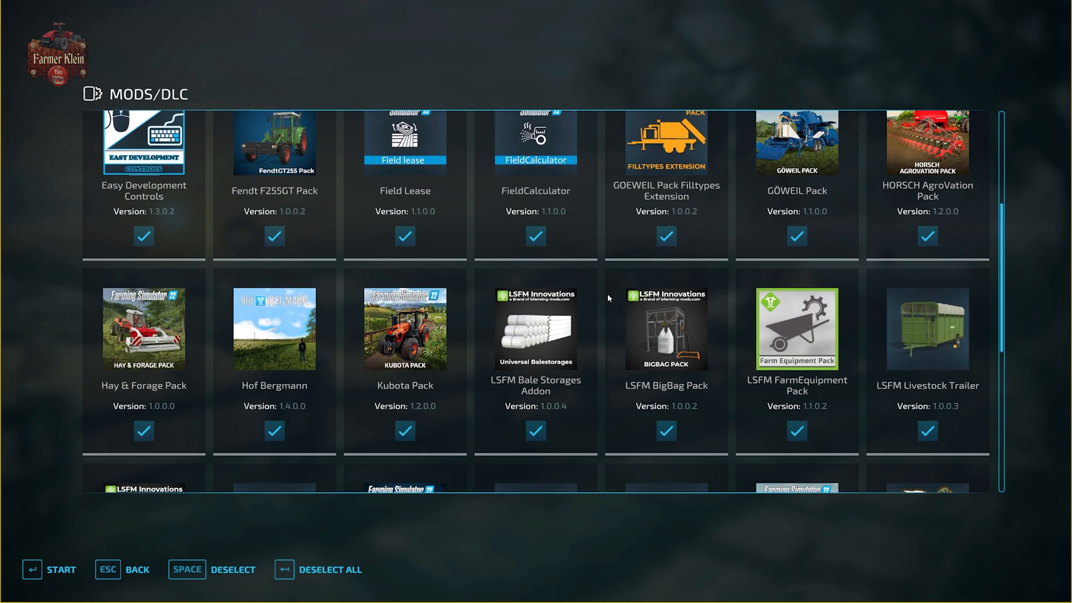
scroll("down", 3)
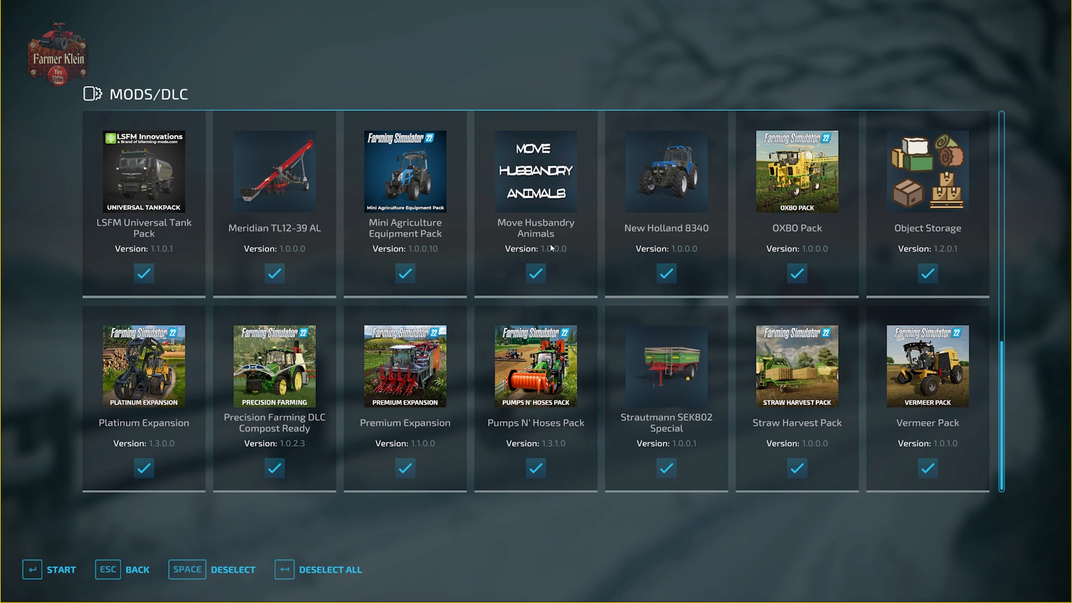
mouse_move(889, 246)
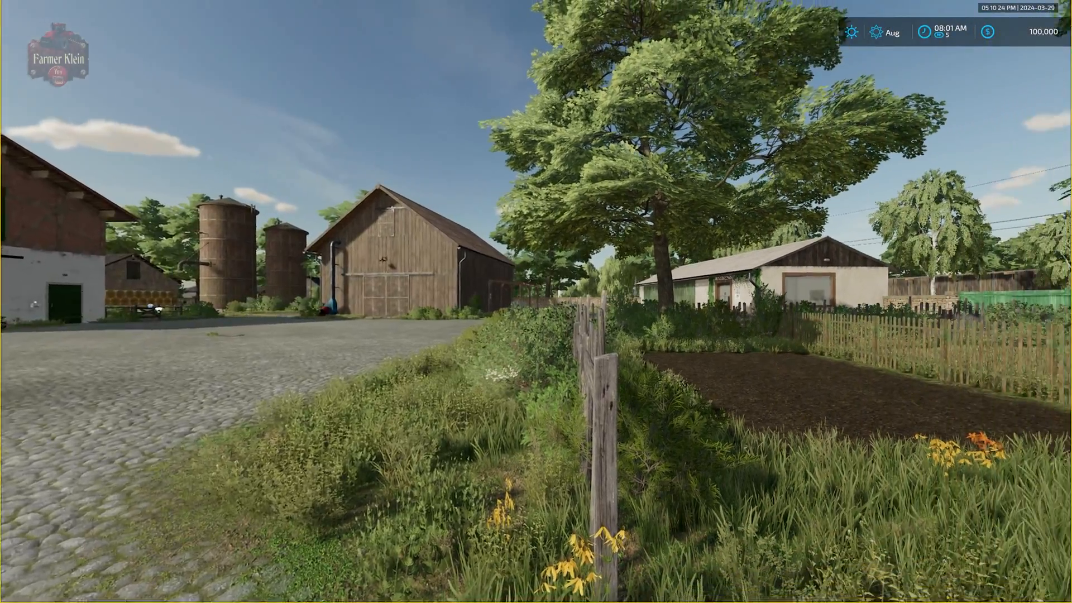
mouse_move(654, 354)
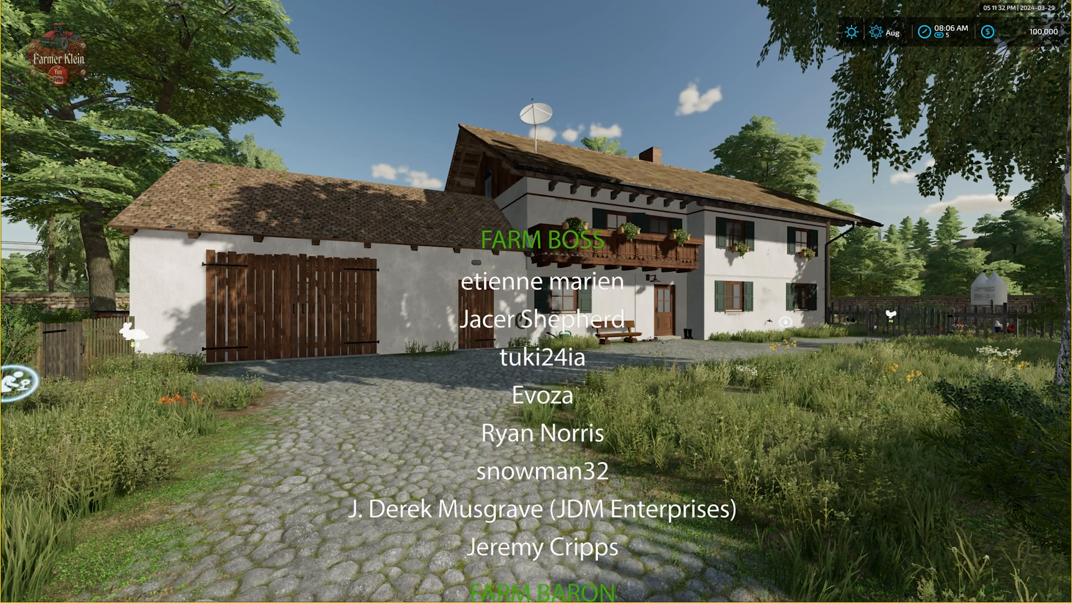
scroll("down", 3)
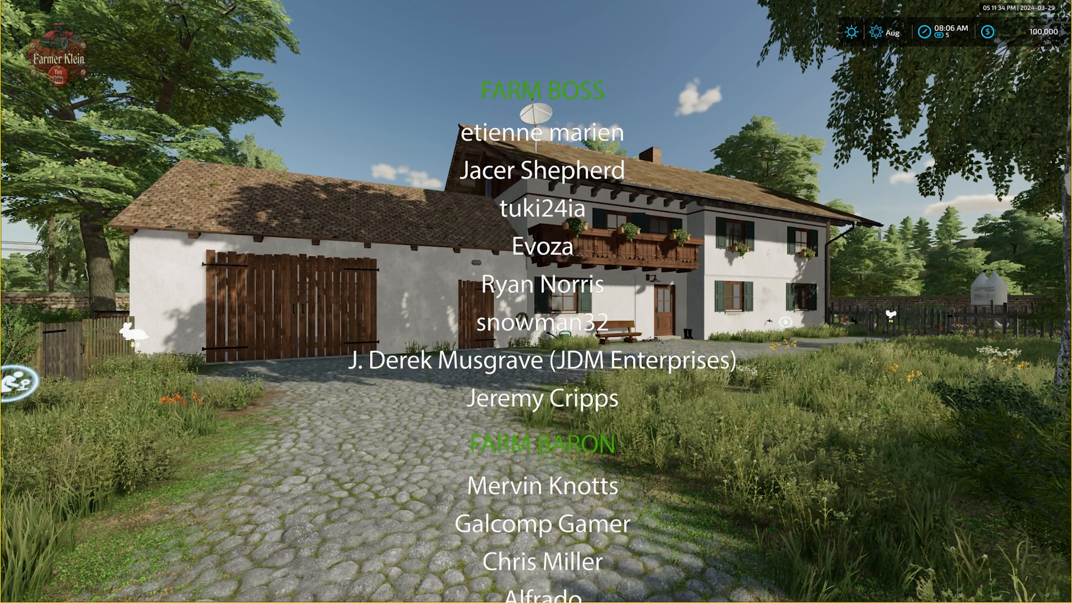
scroll("down", 3)
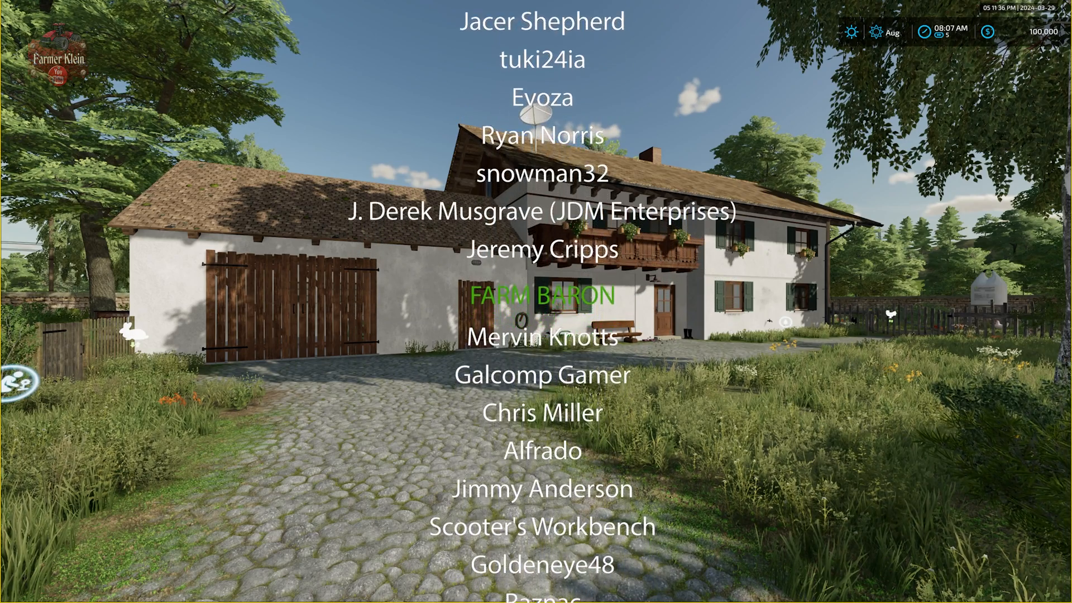
scroll("down", 3)
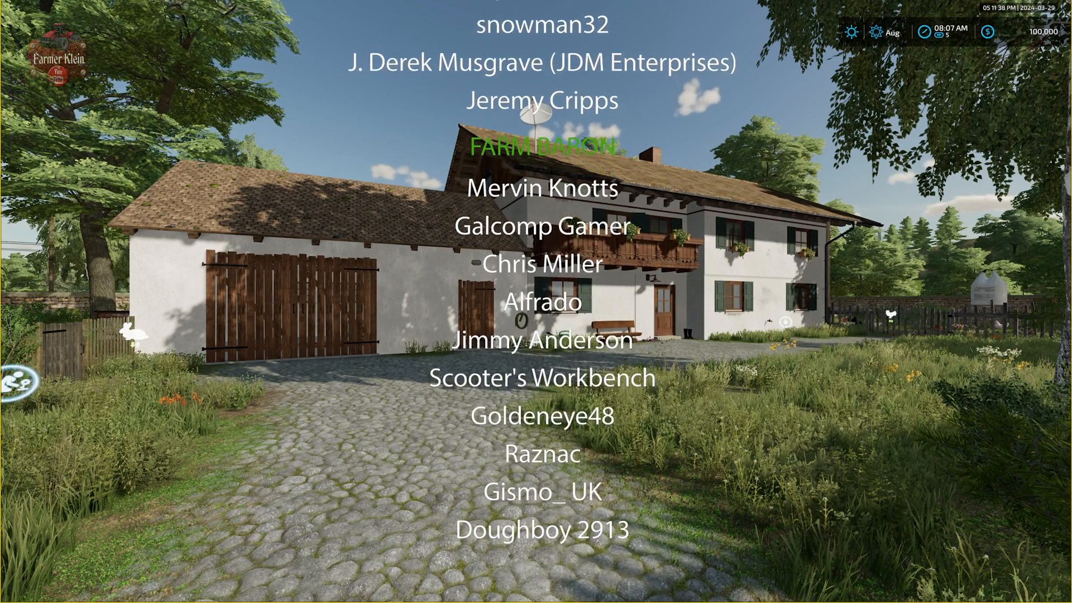